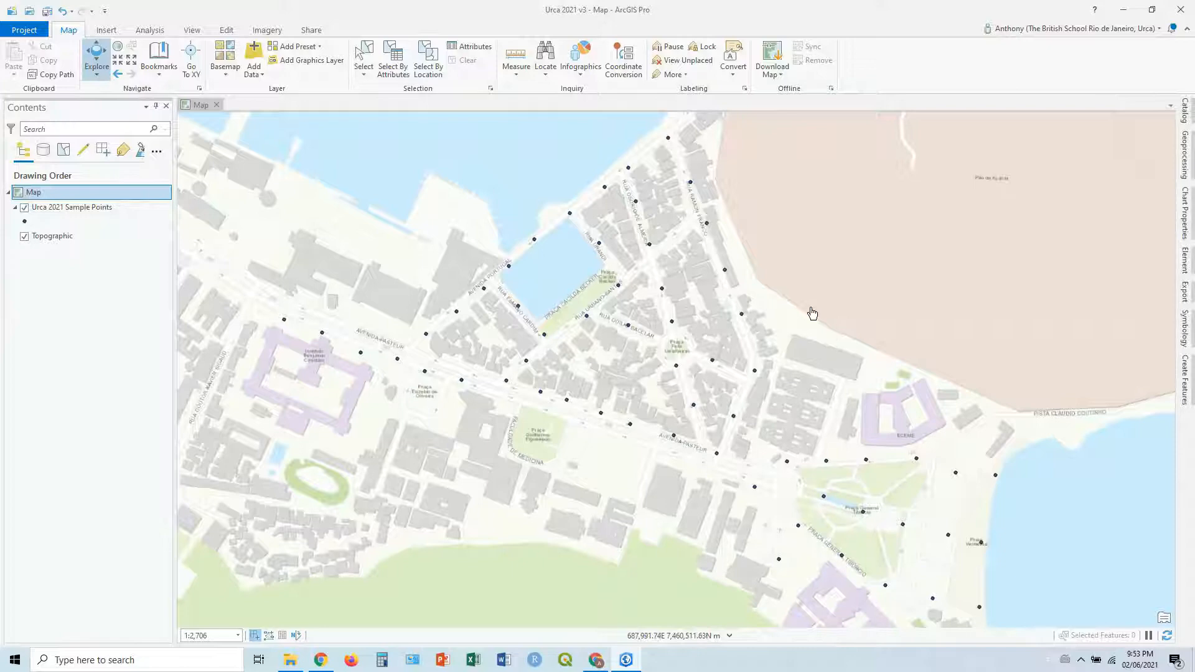
Select Urca 2021 Sample Points and search the geoprocessing tools for 'nei'.
left_click_drag(812, 312, 623, 318)
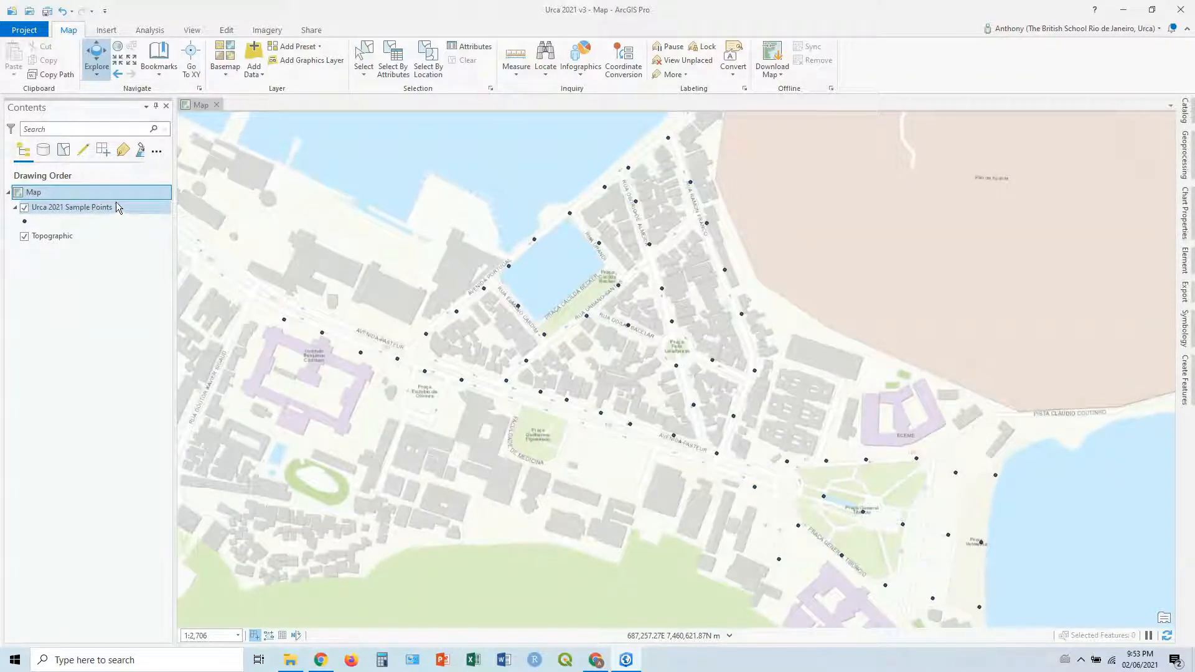
left_click(72, 206)
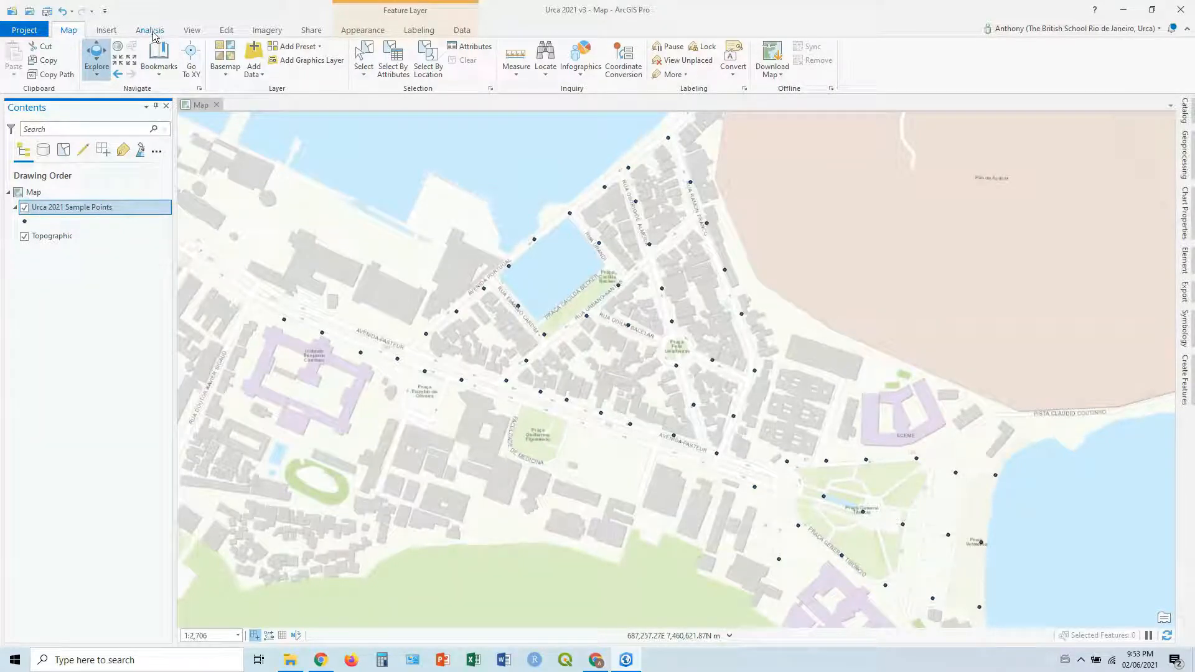
left_click(149, 30)
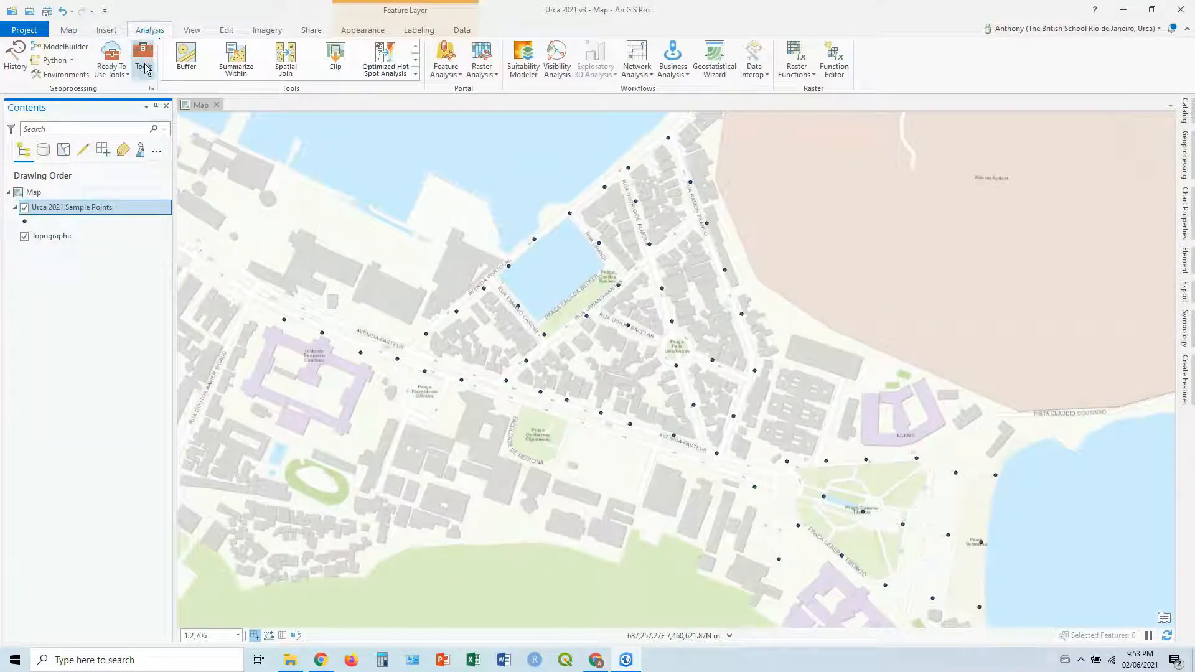
left_click(143, 59)
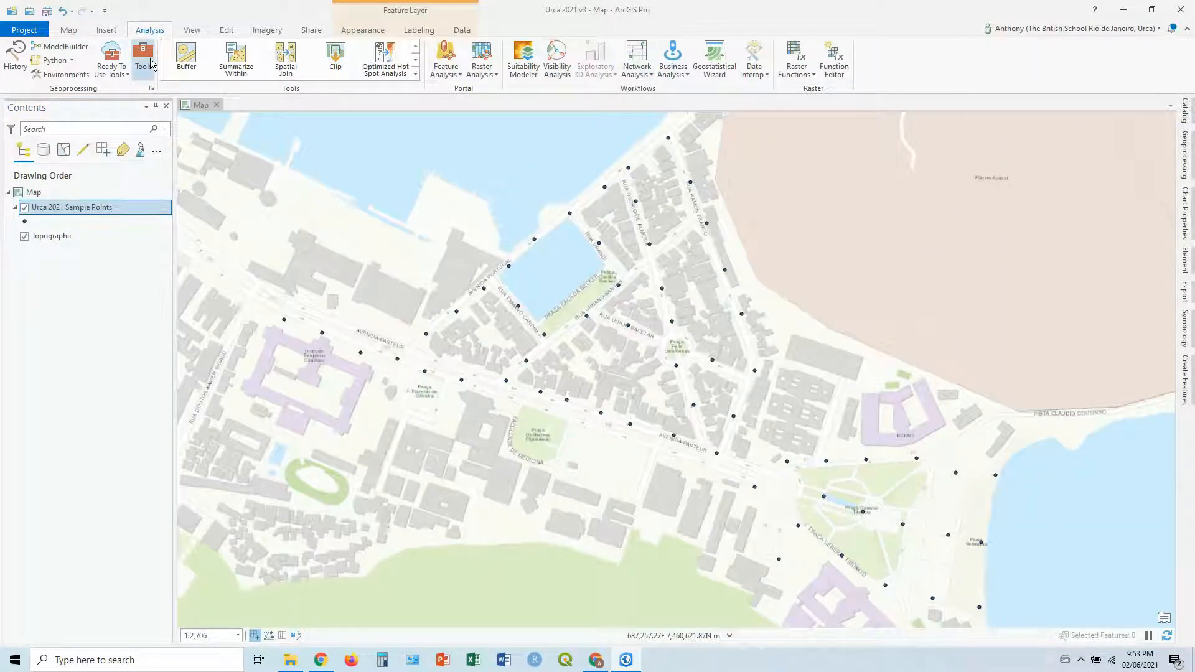
left_click(143, 57)
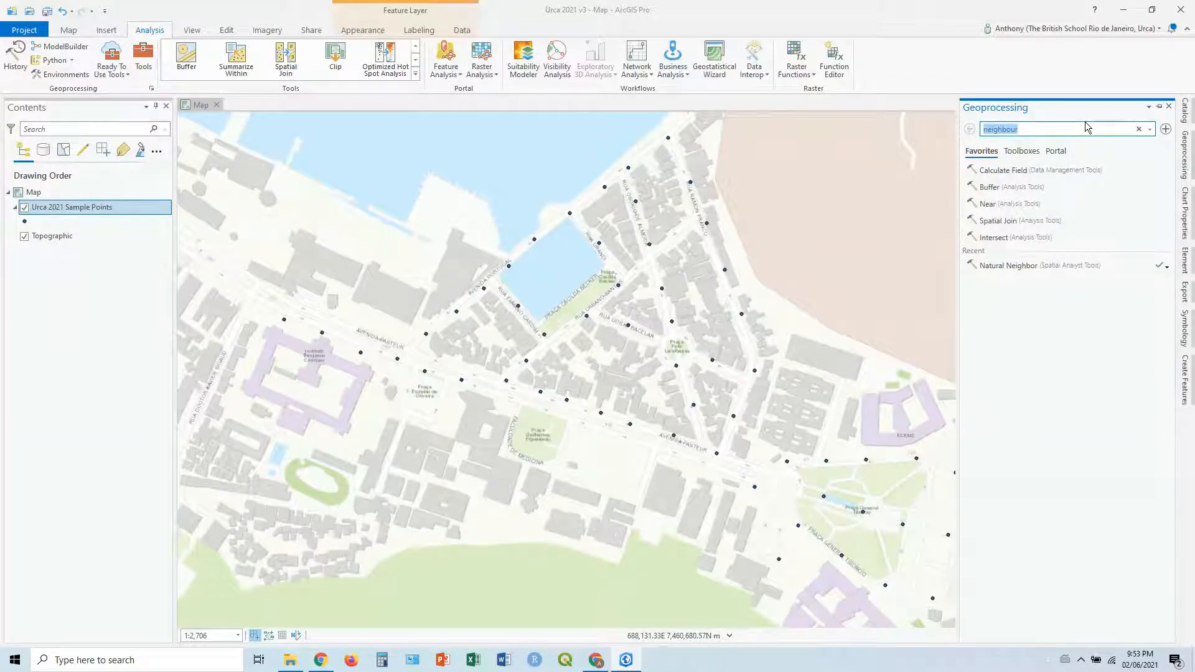
type("nei")
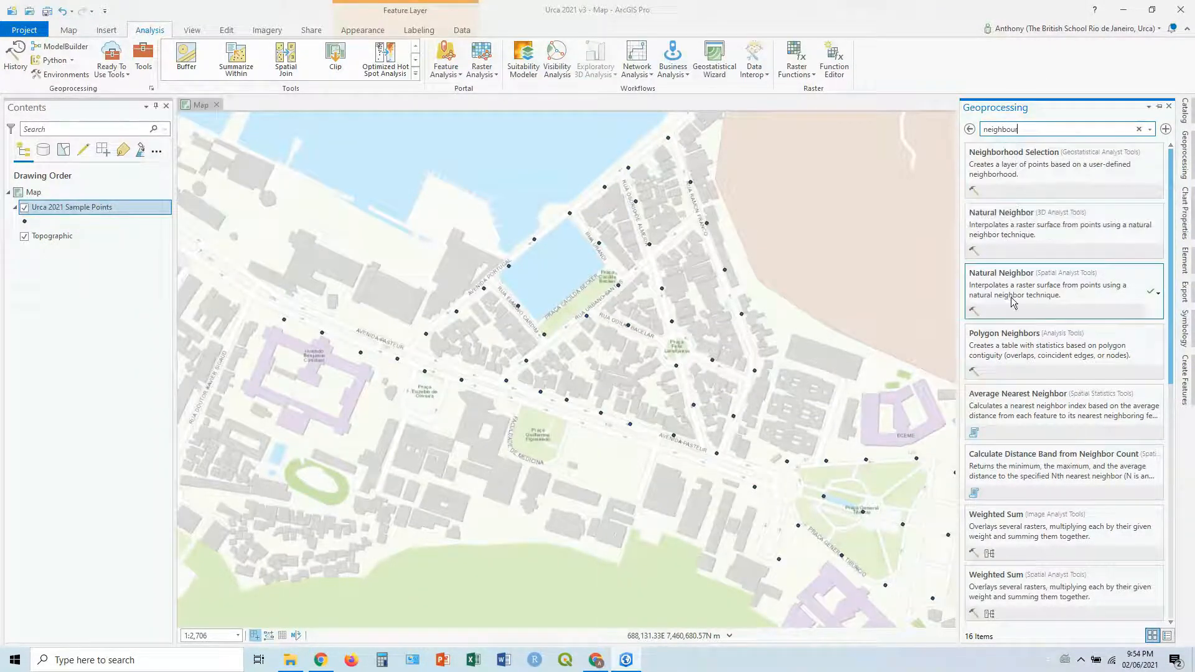
mouse_move(1059, 278)
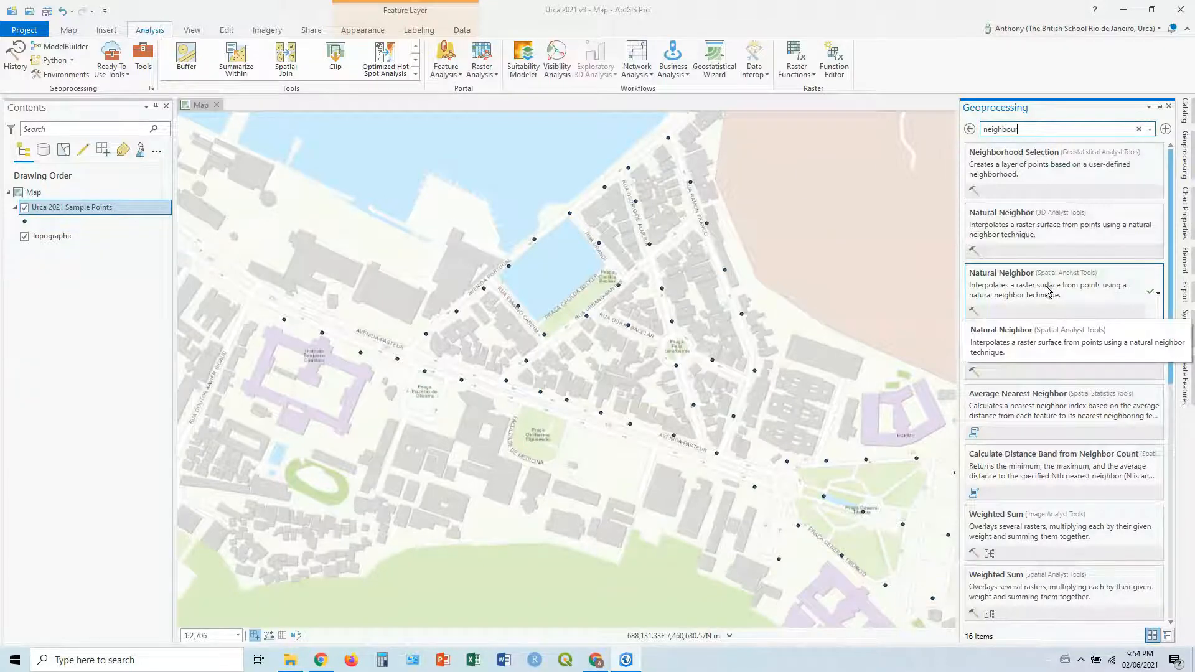
Browse Toolboxes, expanding Spatial Analyst Tools > Interpolation to reach Natural Neighbor.
left_click(969, 128)
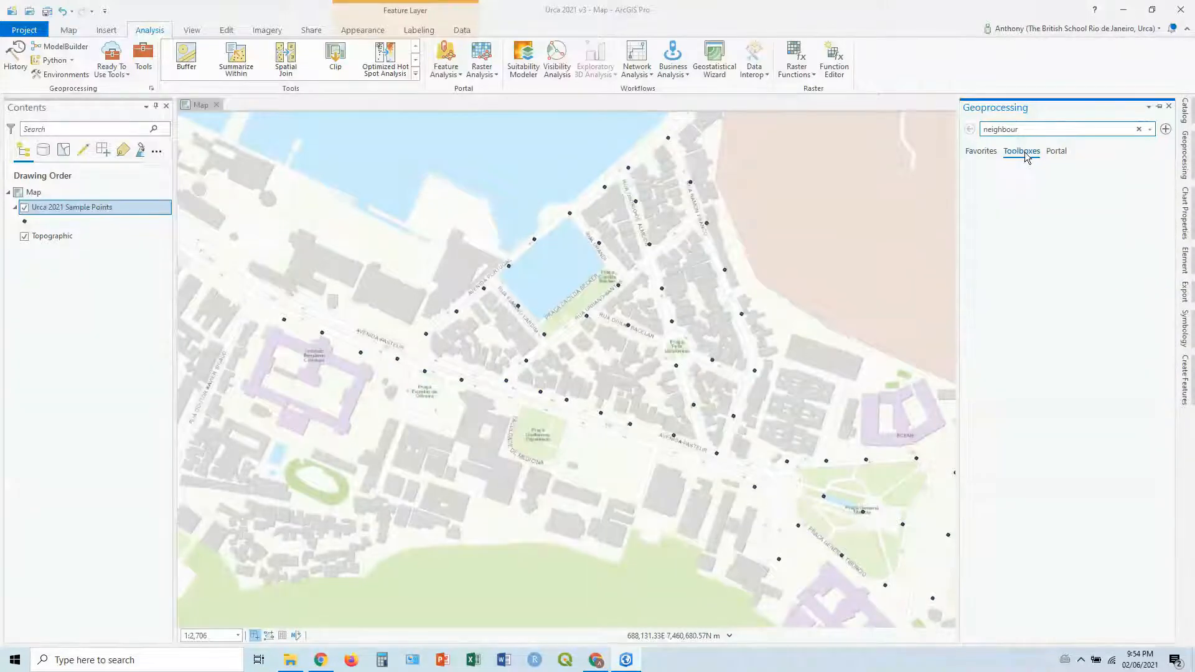
left_click(1021, 150)
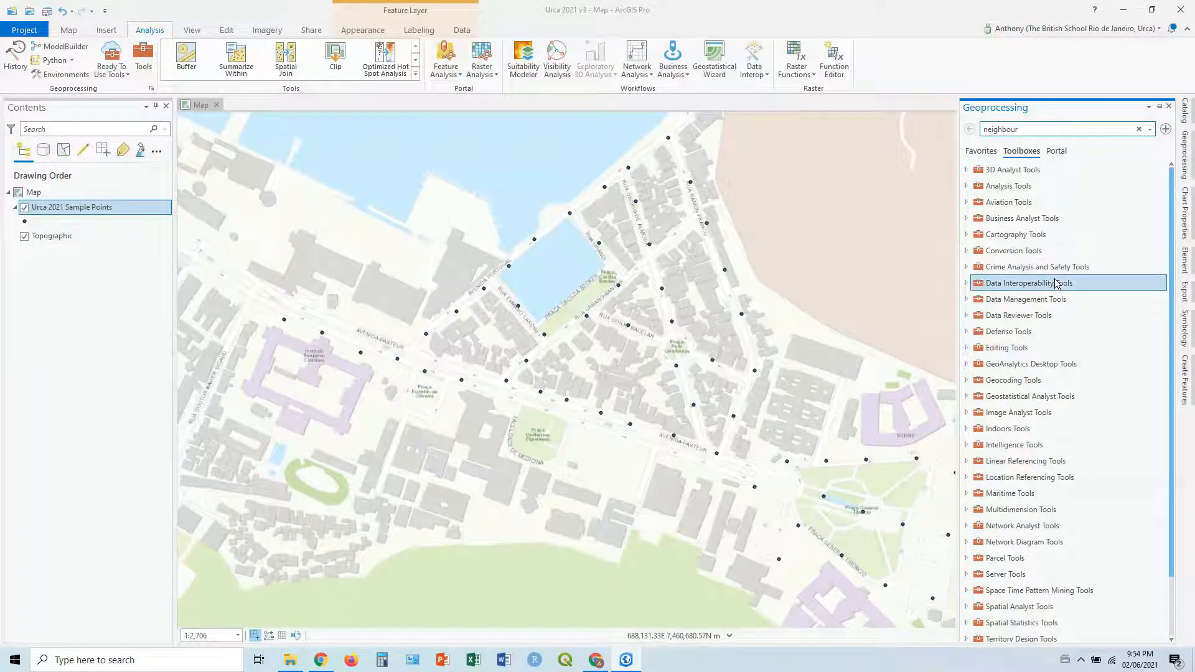
scroll("down", 3)
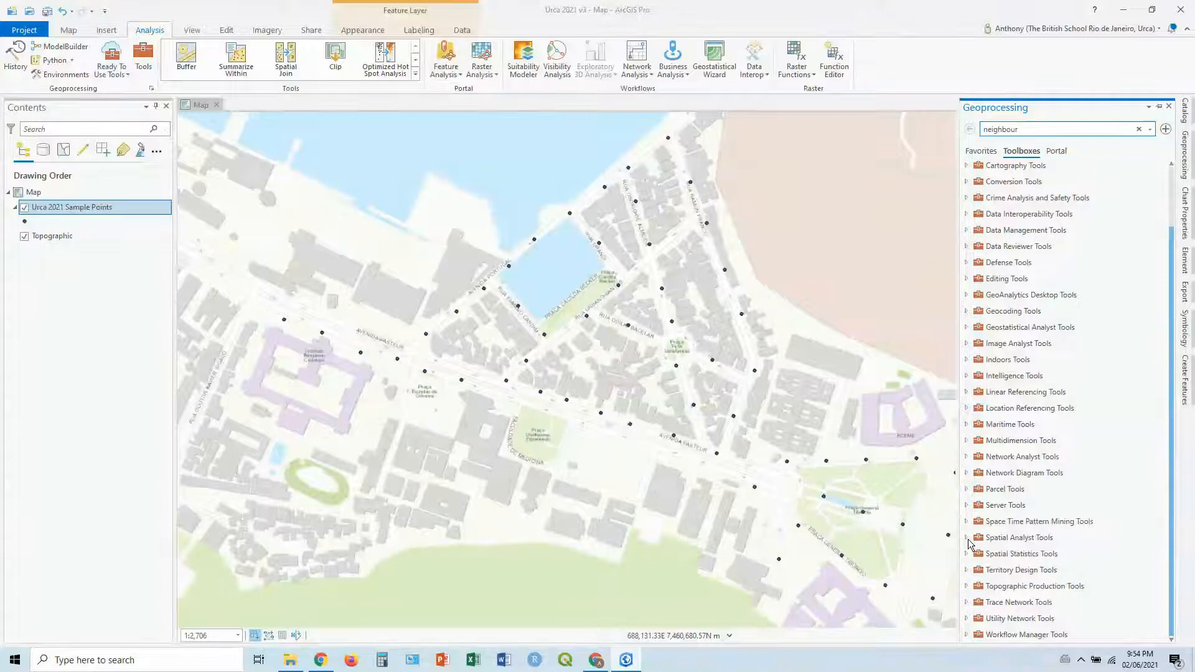
left_click(966, 536)
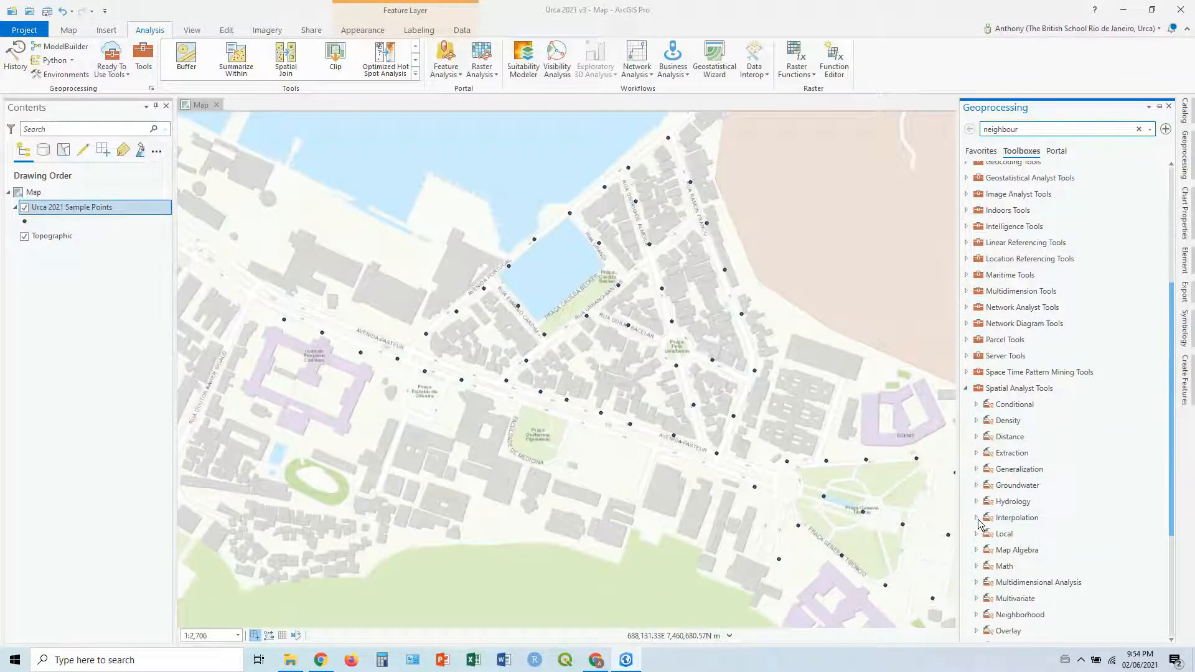
left_click(977, 517)
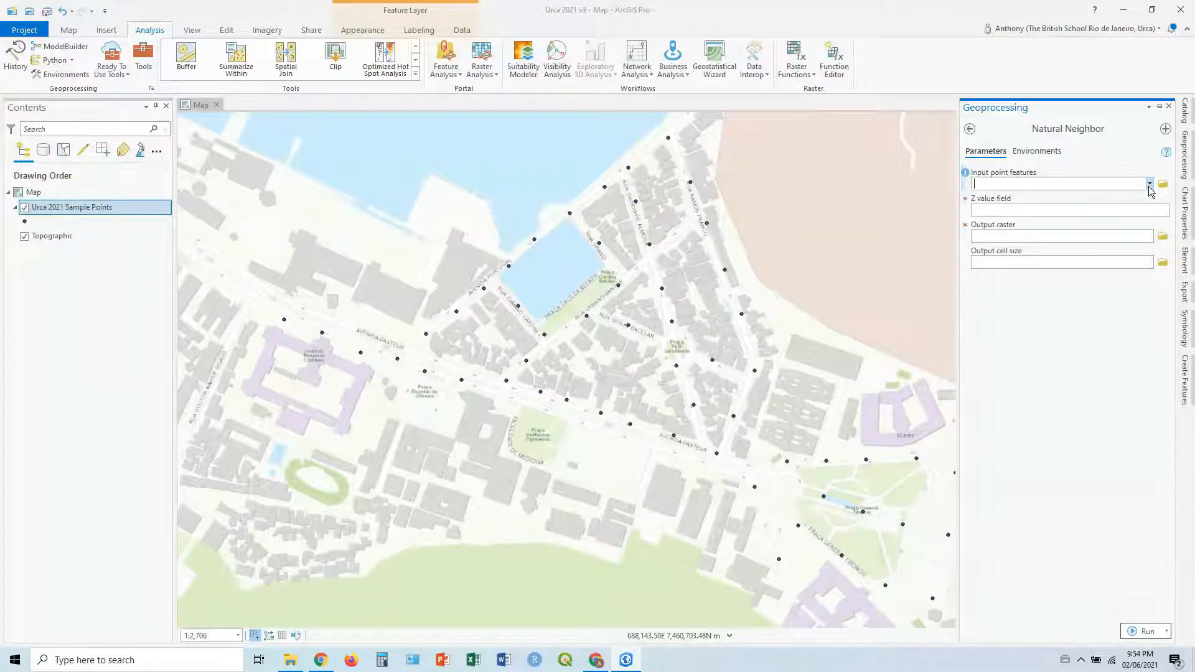
Use Urca 2021 Sample Points with Z field n__Max_Noise_Level, output raster NoiseLevel.
left_click(1150, 184)
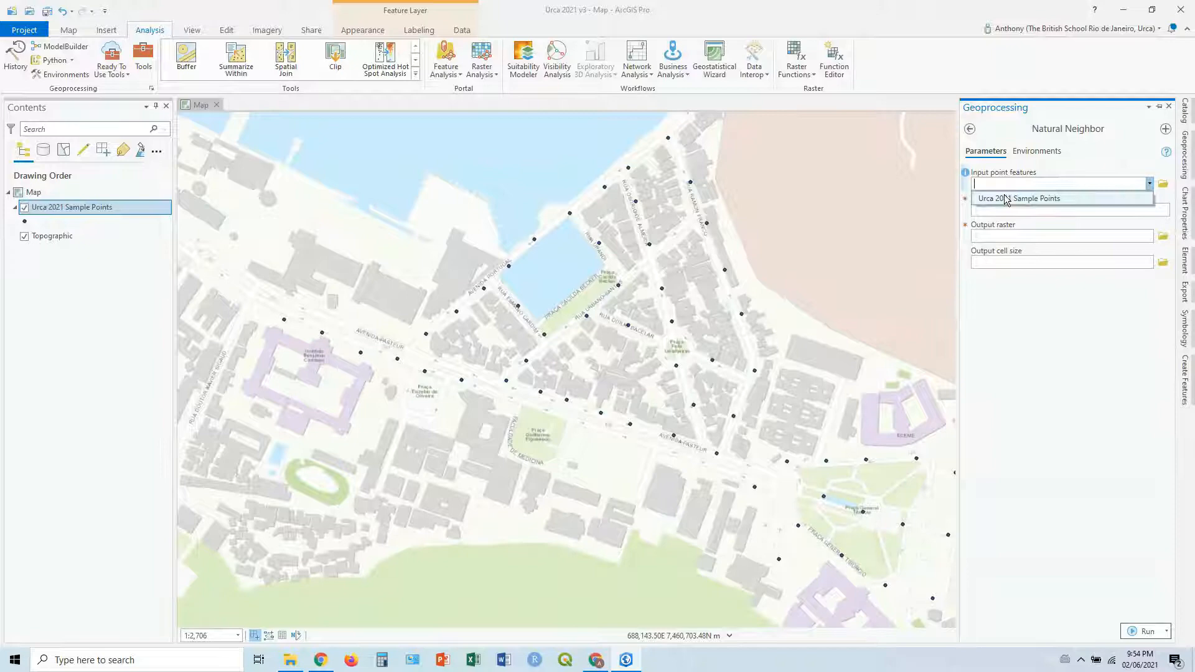
left_click(1019, 198)
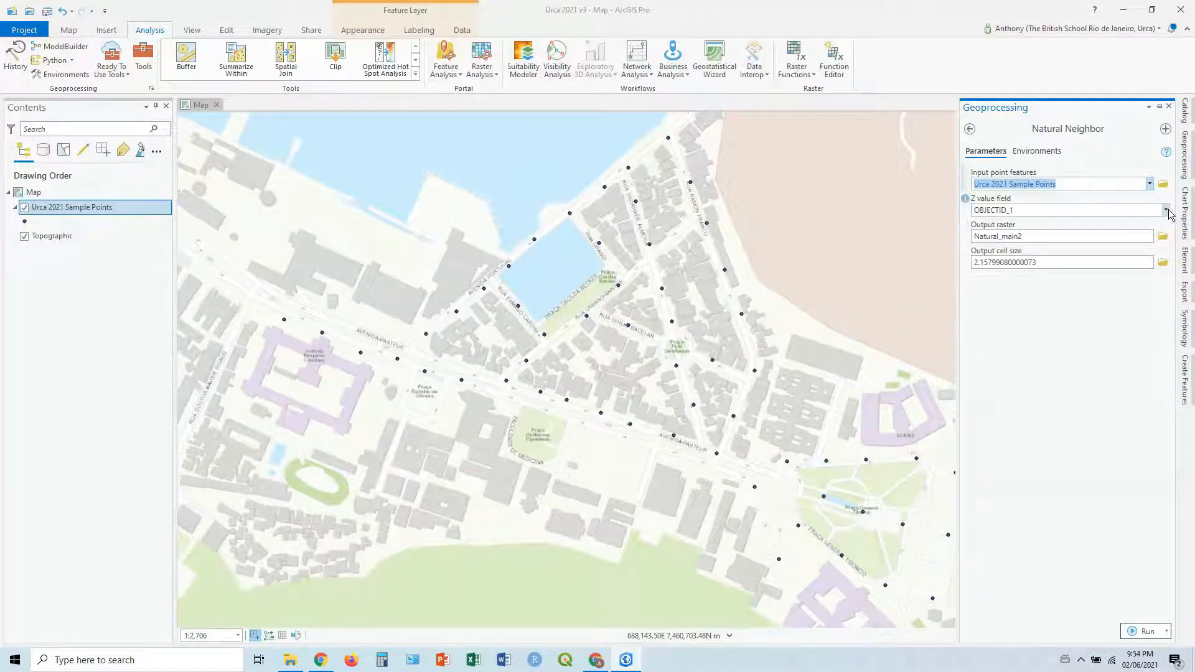
left_click(1164, 210)
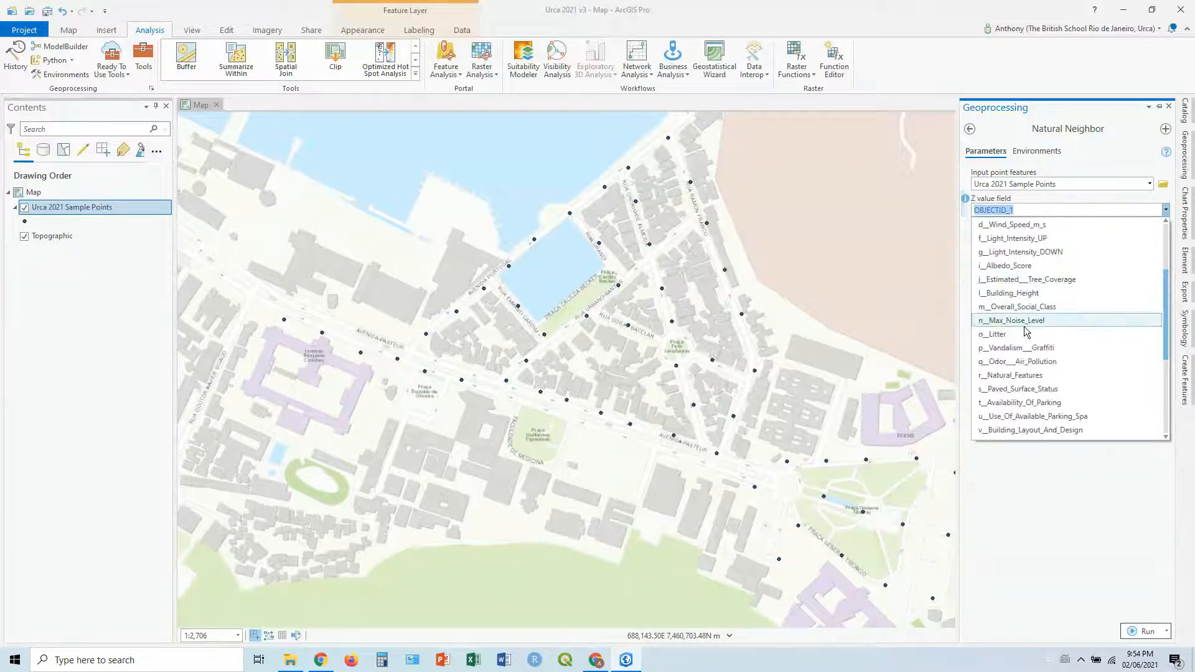
left_click(1012, 320)
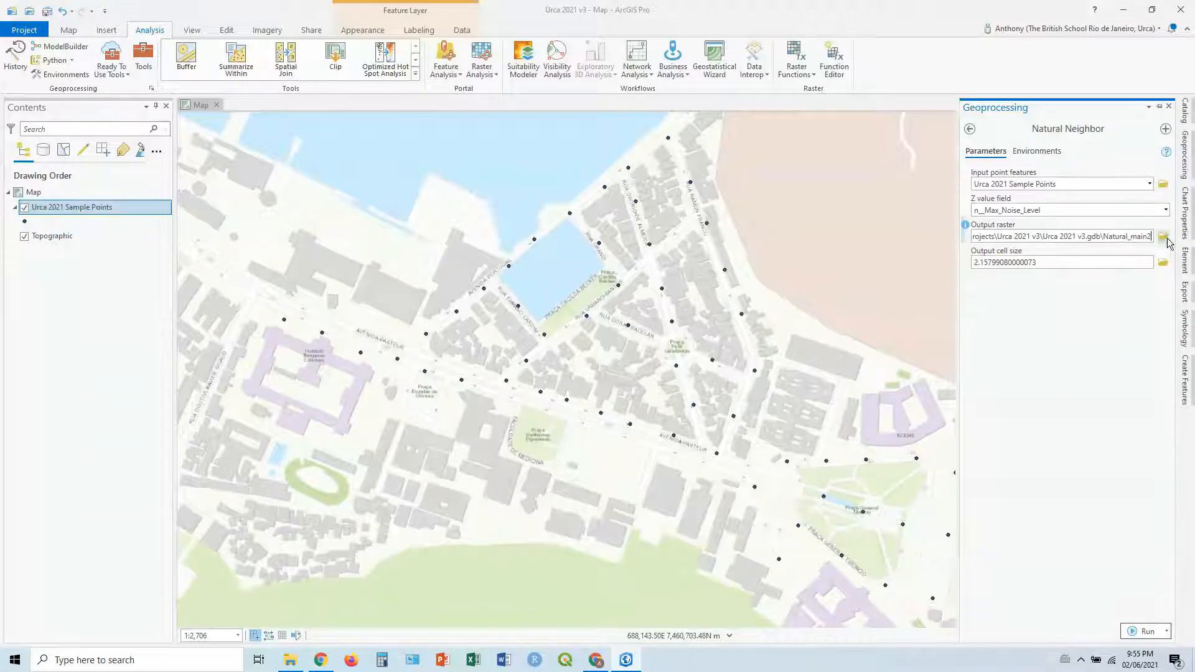
double_click(1128, 236)
type("NoiseLevel")
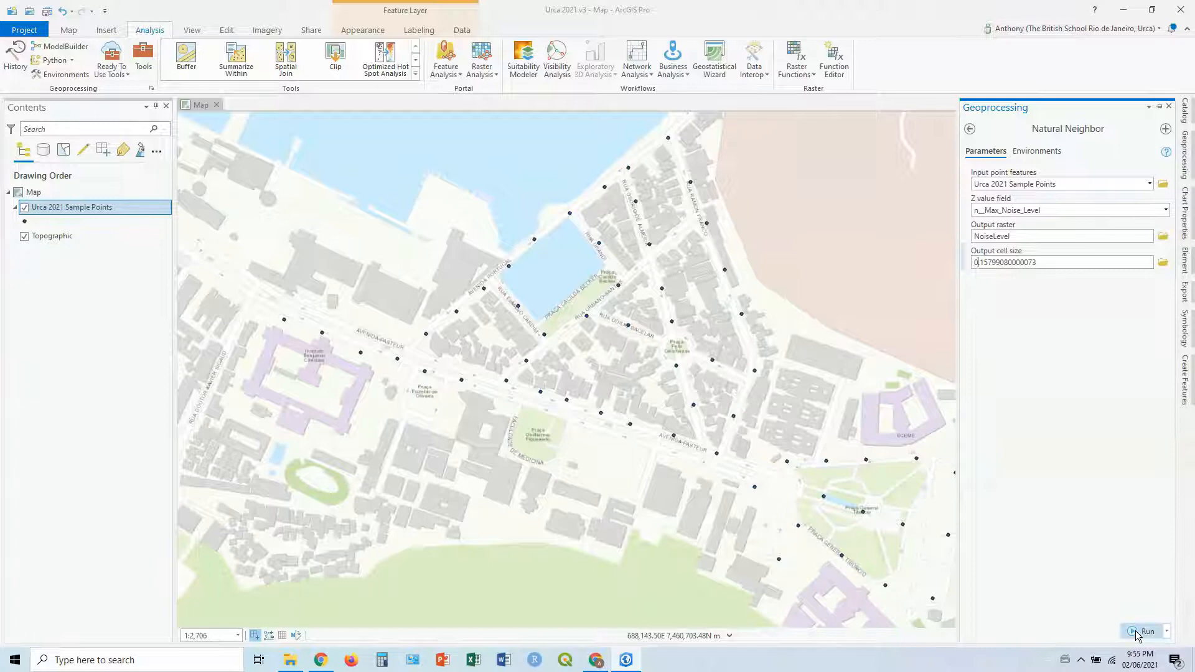
Run Natural Neighbor and wait for the NoiseLevel raster to appear over Urca.
left_click(1147, 631)
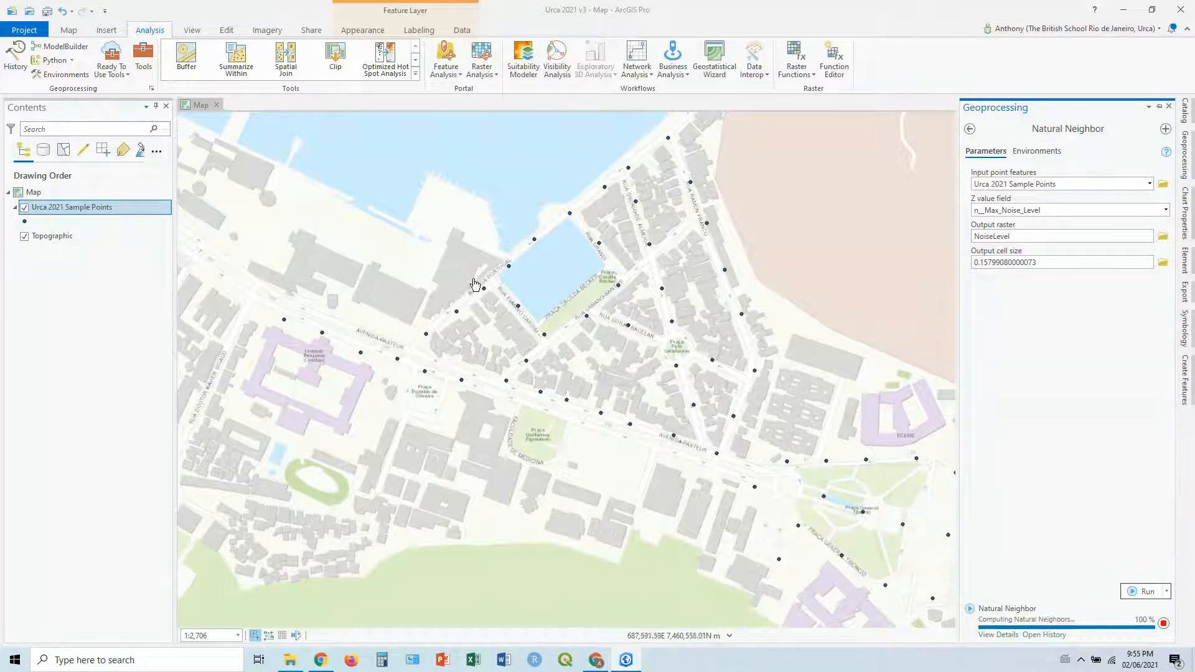
left_click_drag(475, 285, 540, 303)
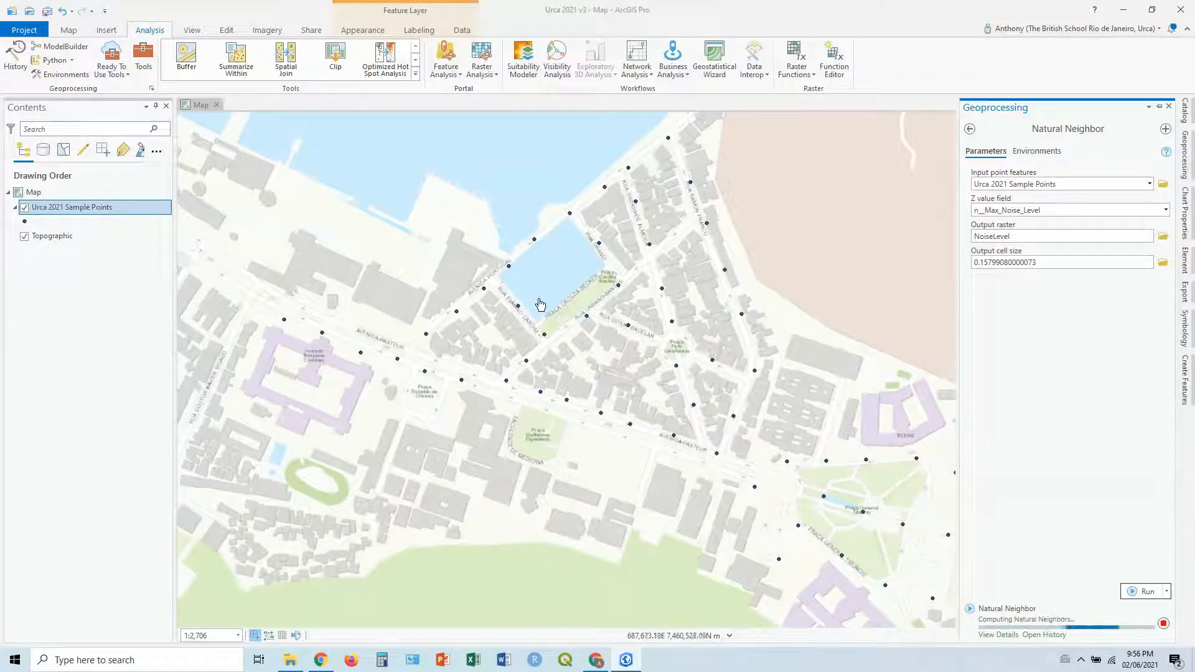
left_click(1143, 591)
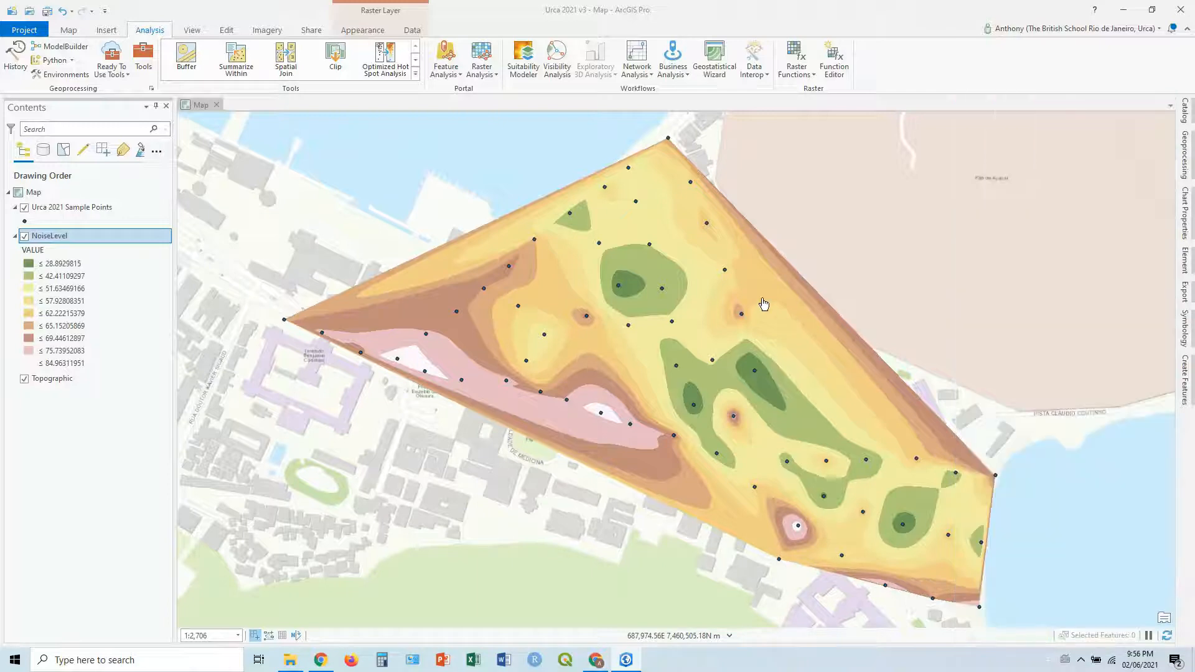
left_click(763, 305)
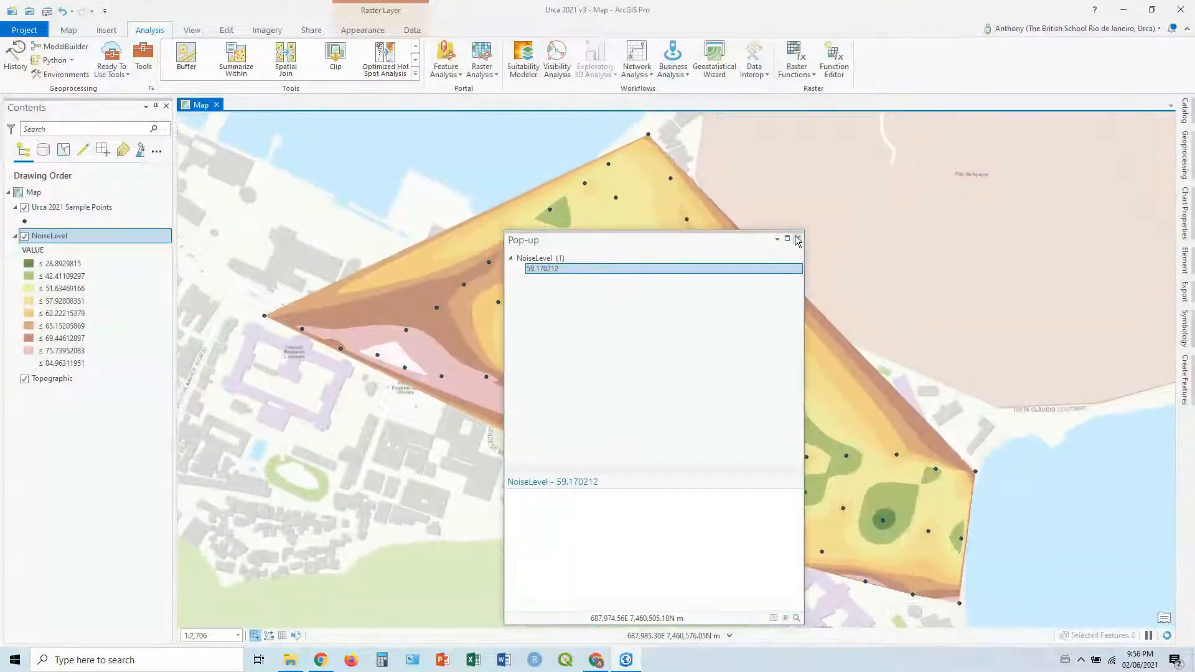
left_click(797, 239)
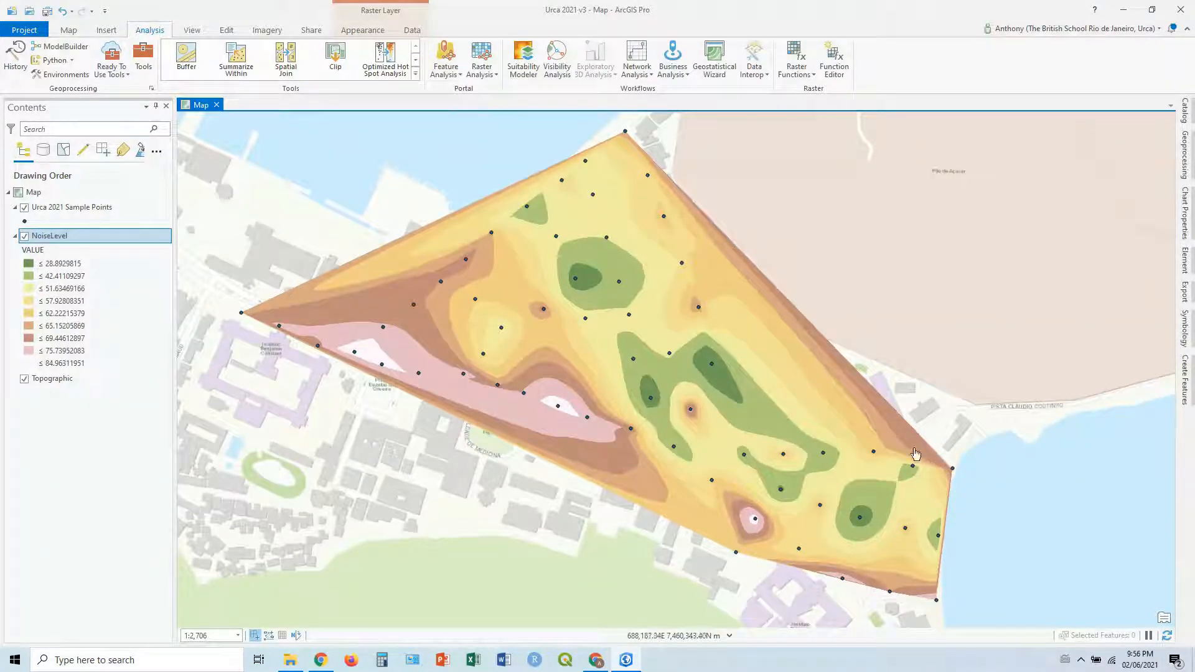
left_click_drag(914, 454, 706, 311)
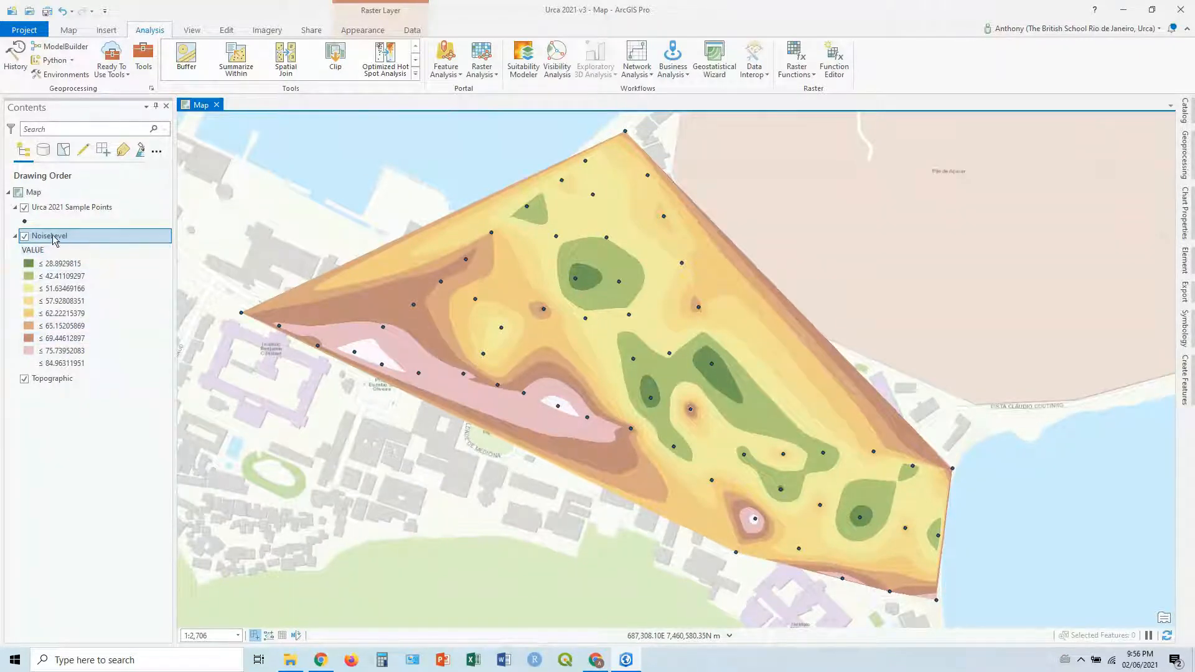
right_click(49, 235)
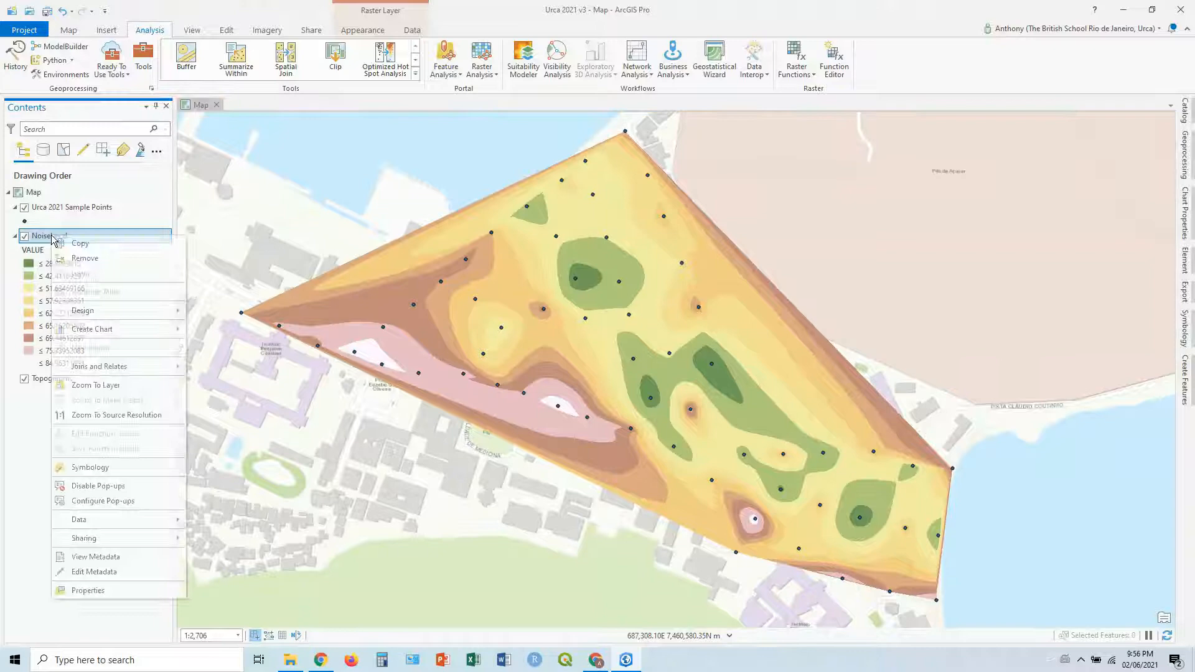
mouse_move(89, 467)
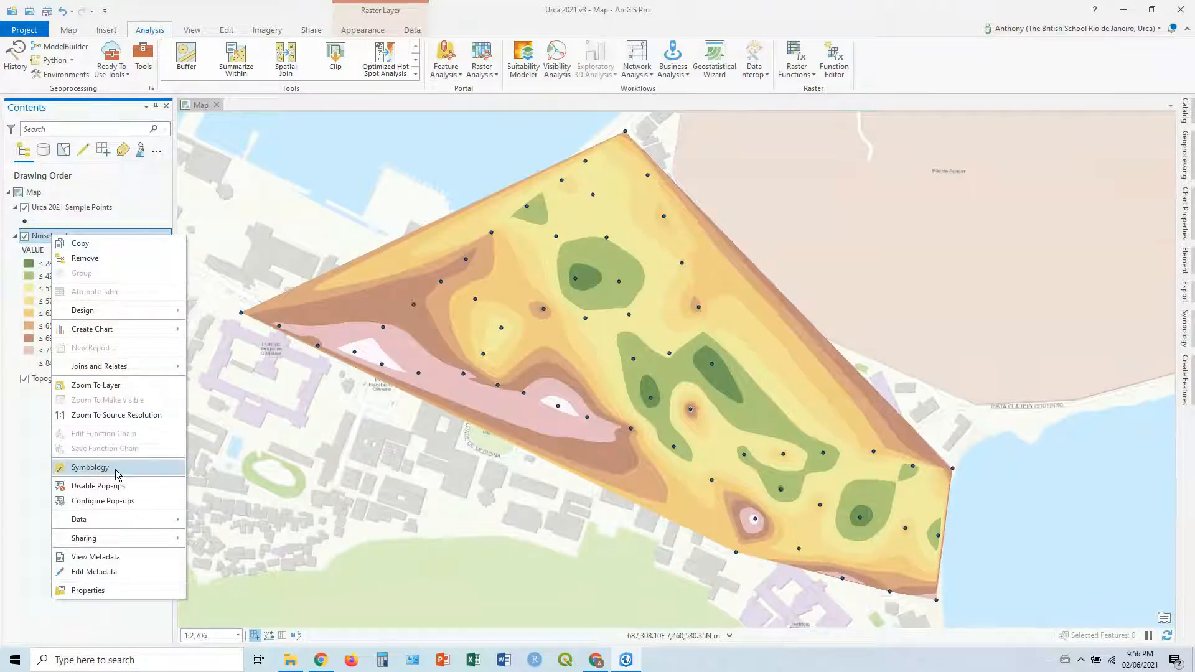
In NoiseLevel symbology, set 10 classes and browse schemes for green-yellow-red.
left_click(89, 467)
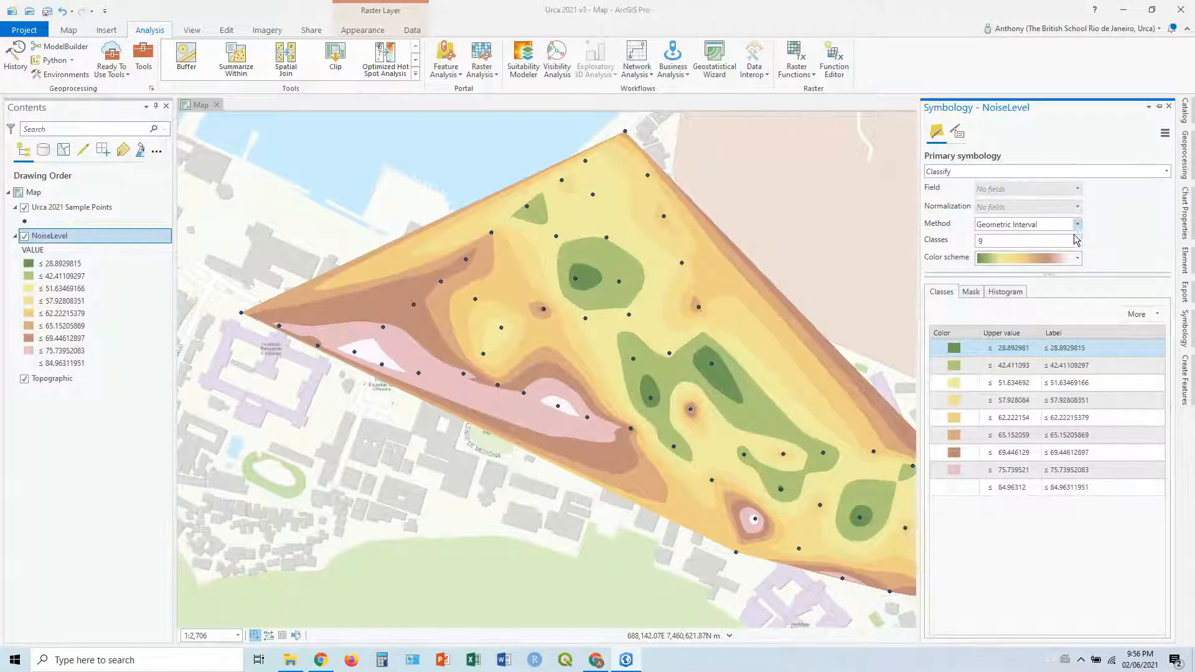
left_click(1076, 239)
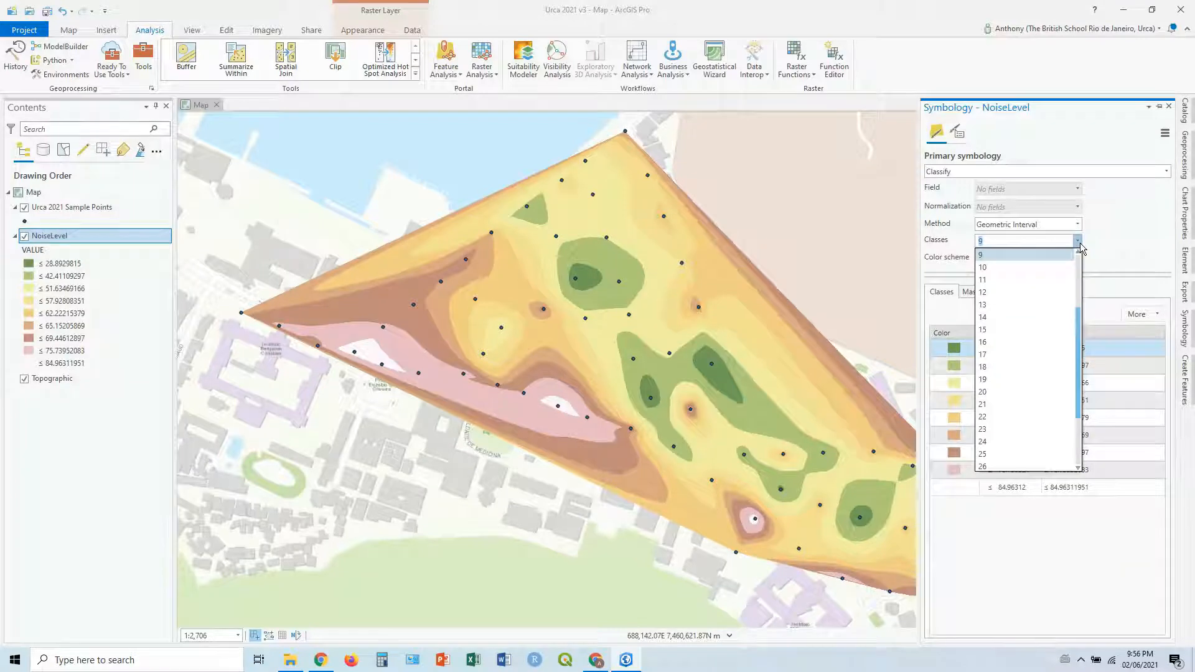
left_click(982, 267)
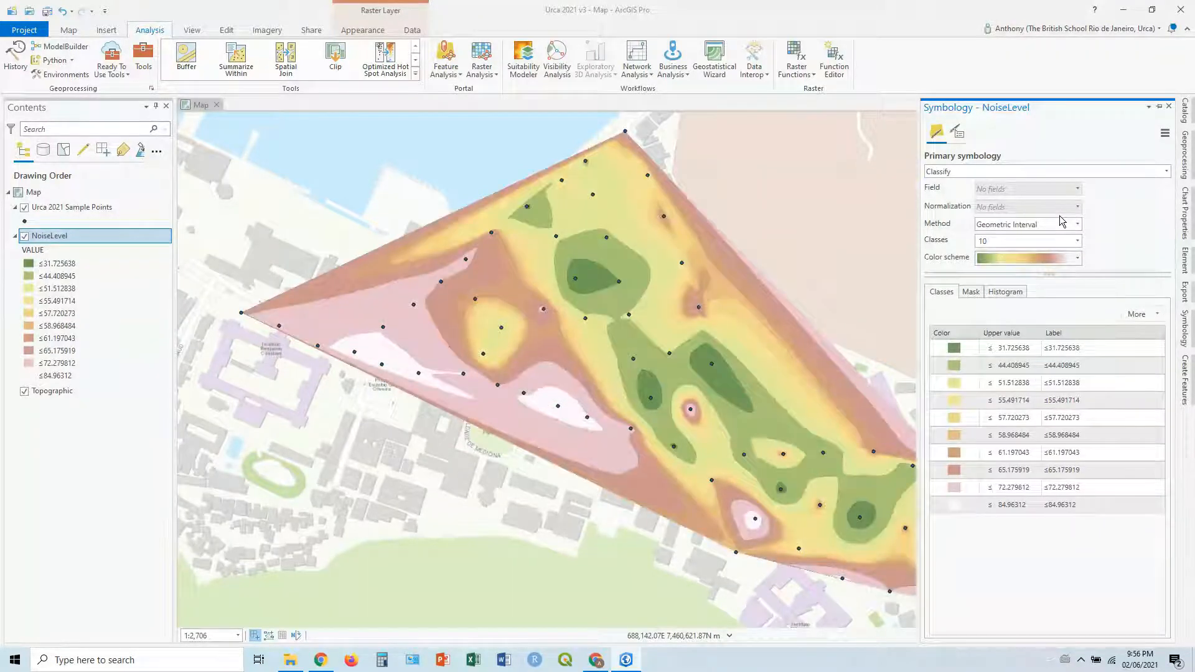
left_click(1077, 258)
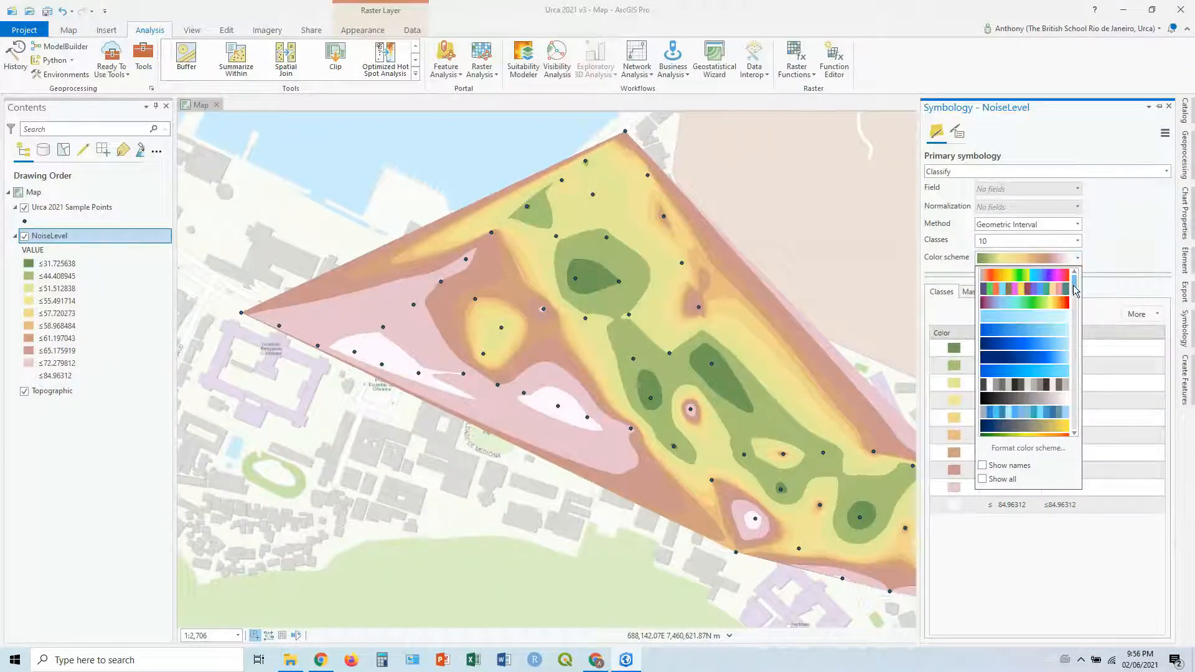
scroll("down", 3)
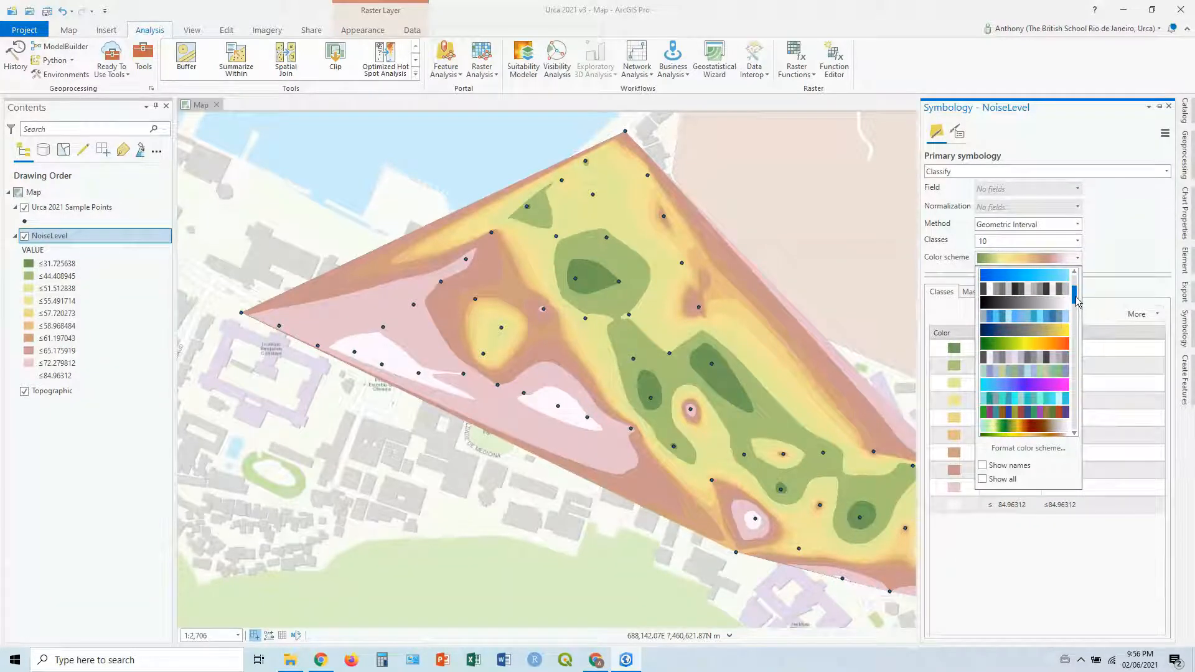
mouse_move(1008, 351)
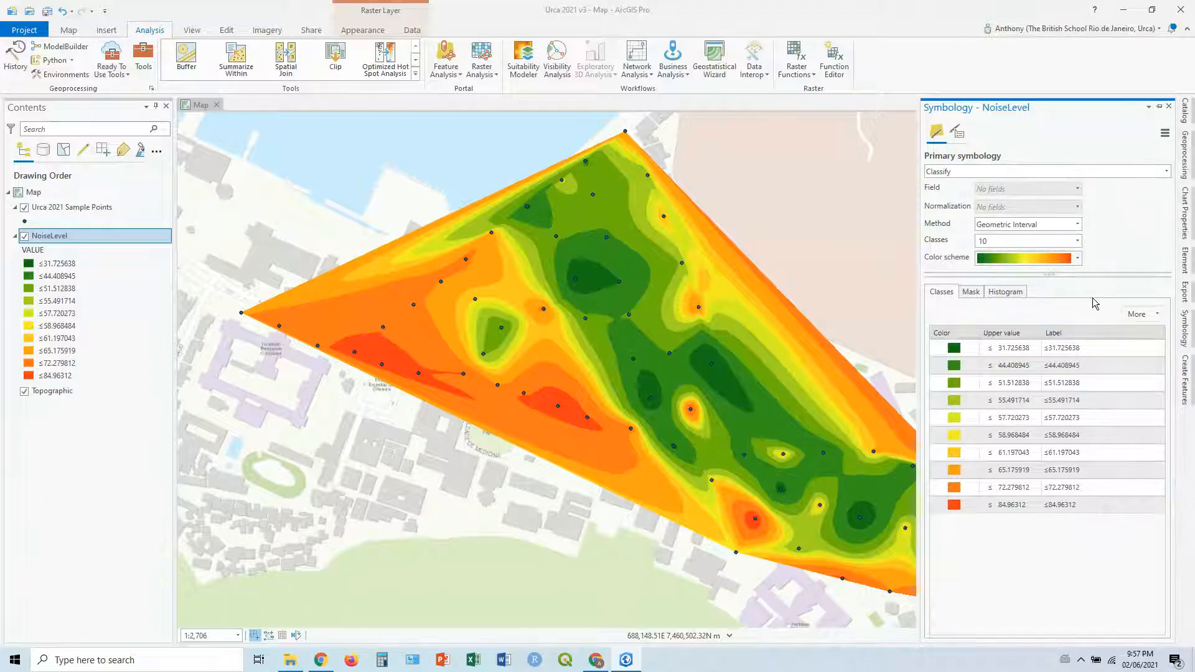
mouse_move(957, 132)
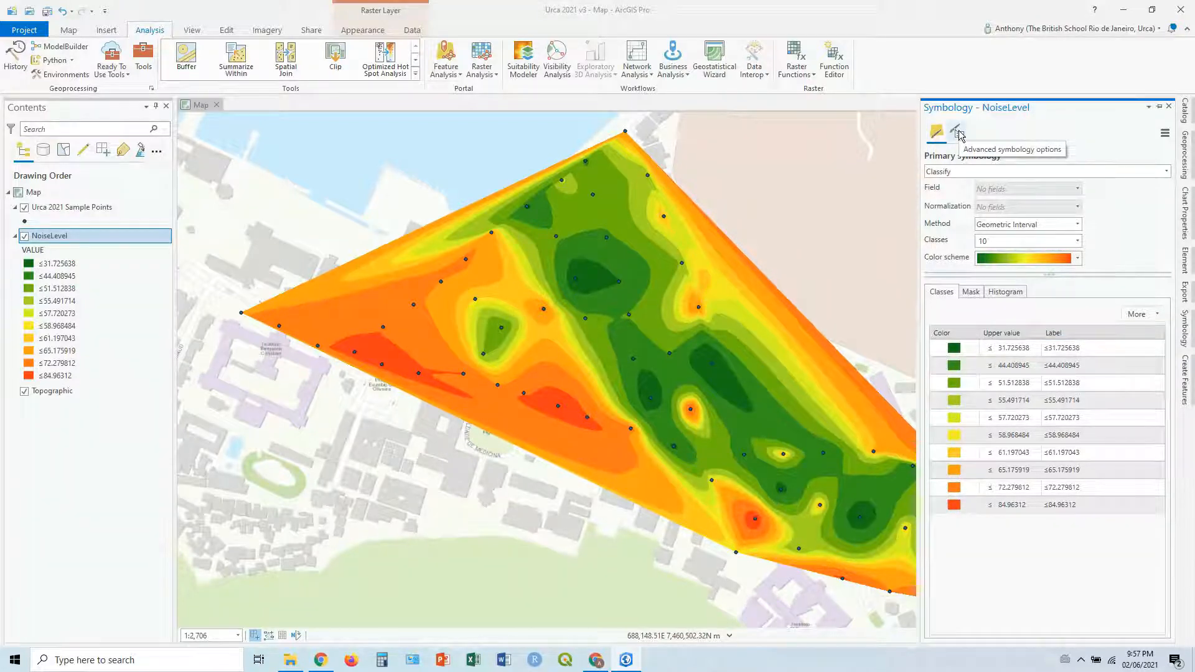
Format NoiseLevel class labels to 1 decimal place in advanced symbology options.
left_click(957, 133)
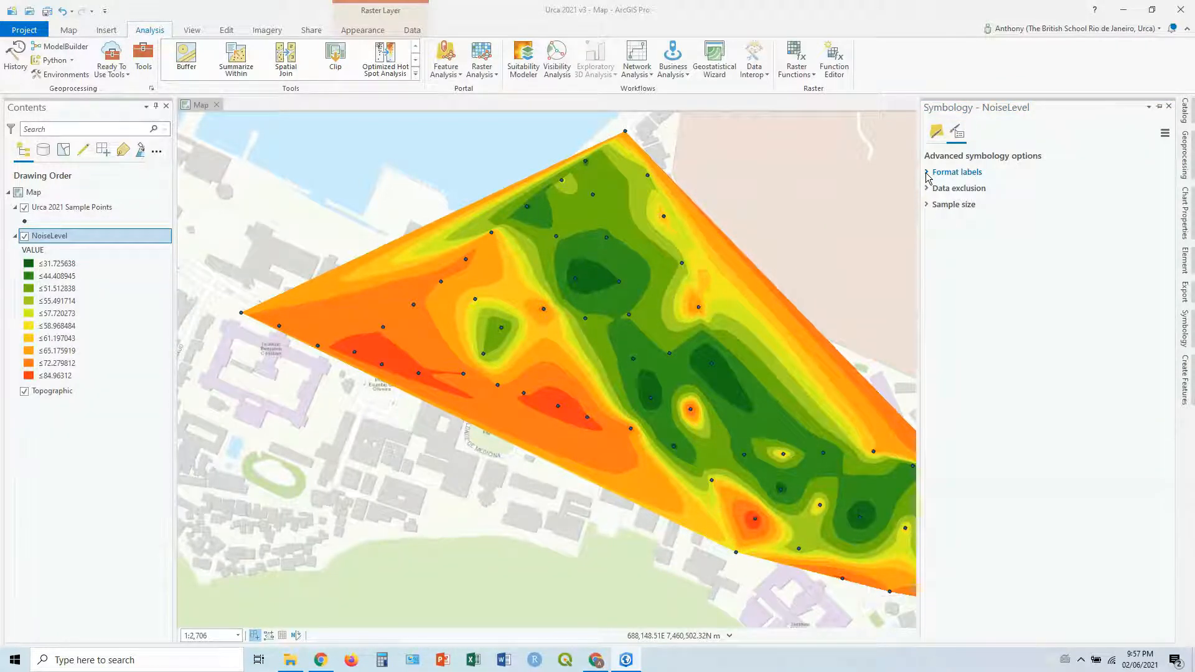
left_click(956, 171)
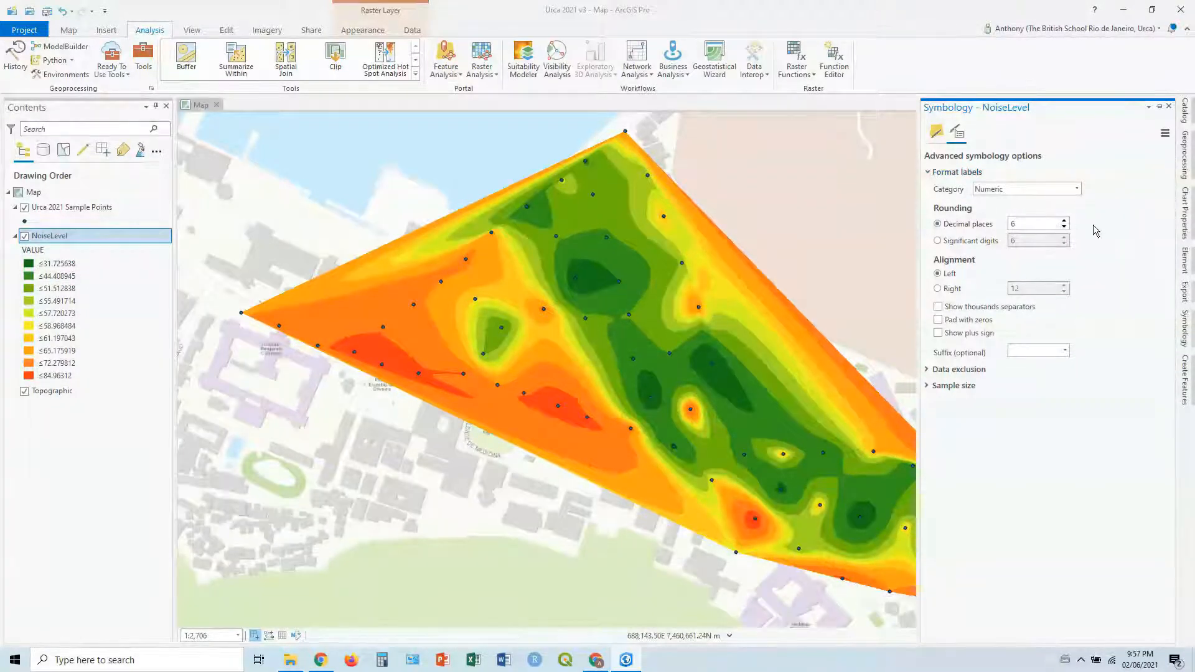
left_click(1064, 227)
type("1")
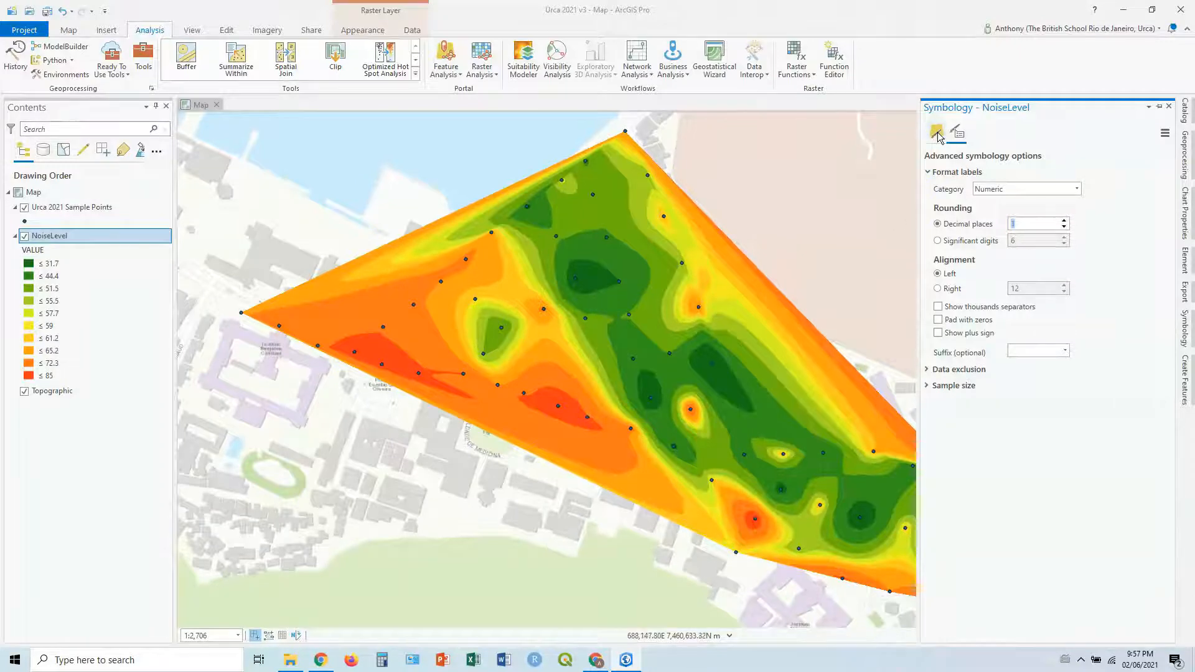
left_click(936, 132)
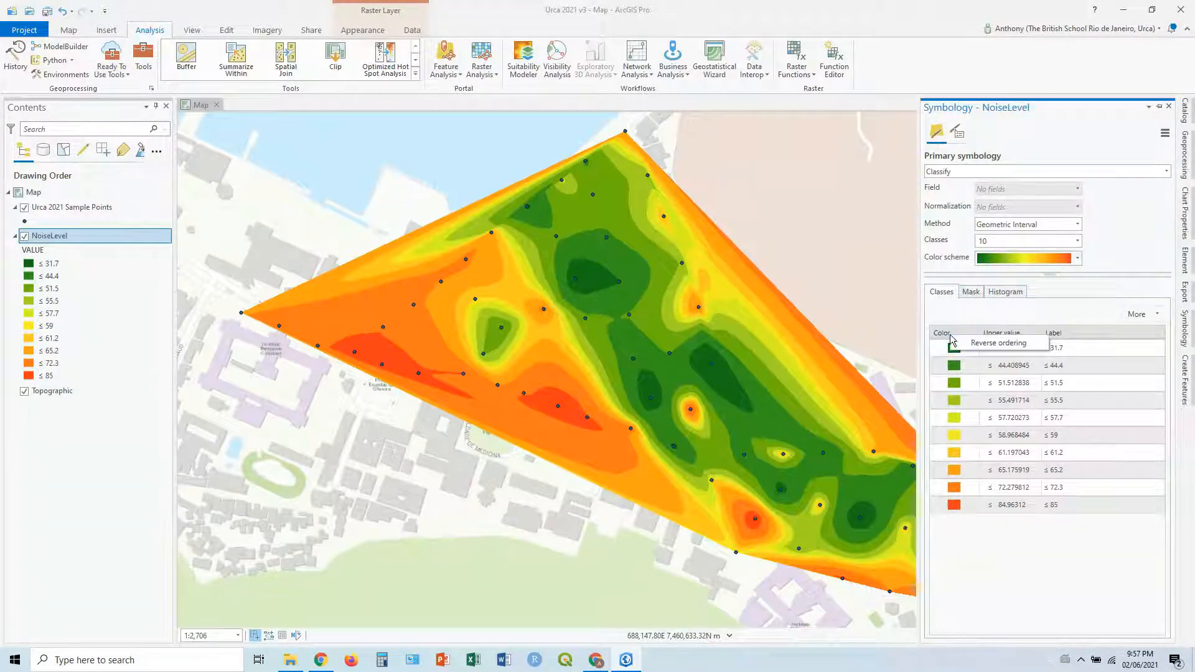
left_click(1077, 257)
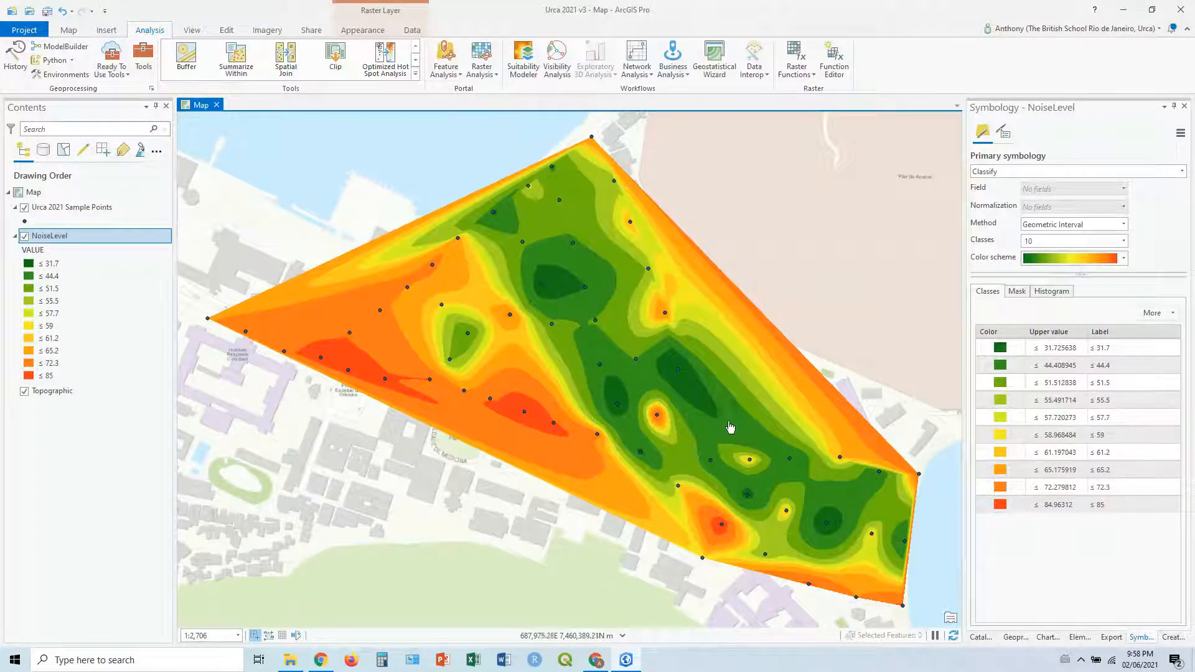
left_click(729, 427)
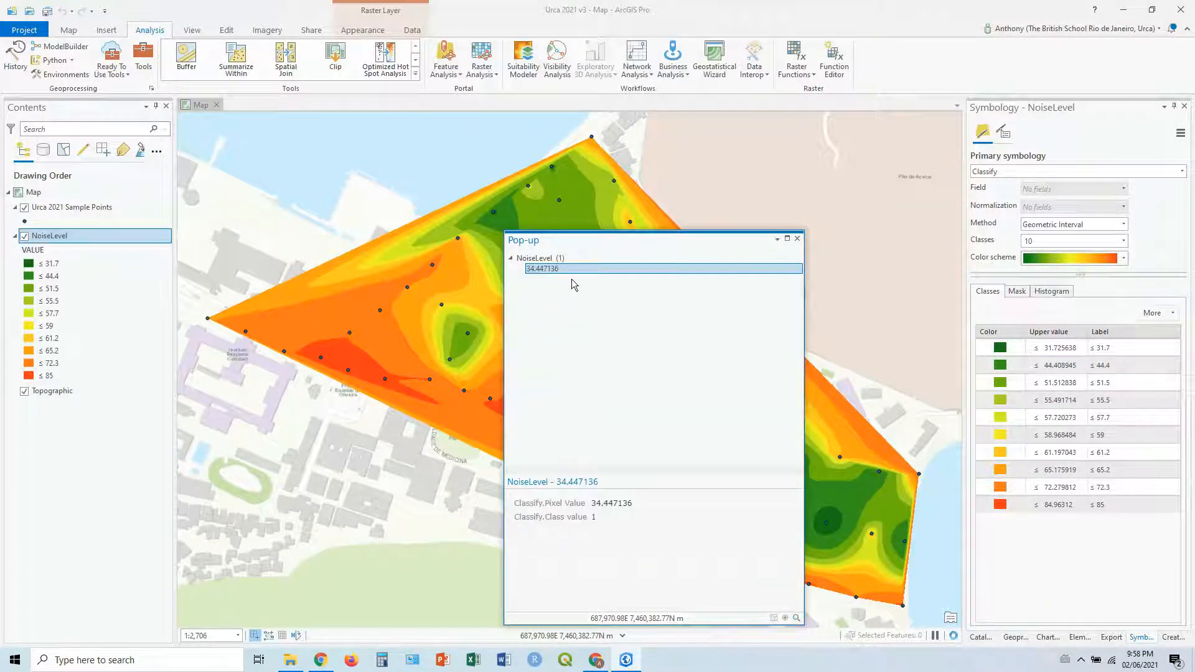
left_click(797, 239)
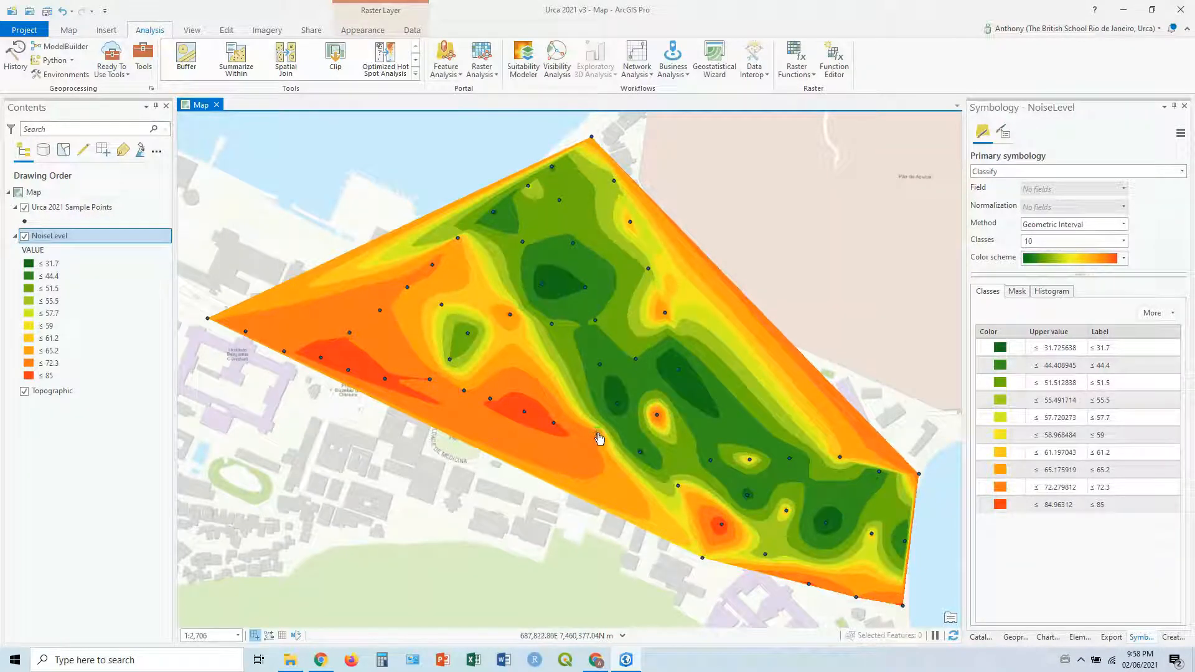
left_click(599, 438)
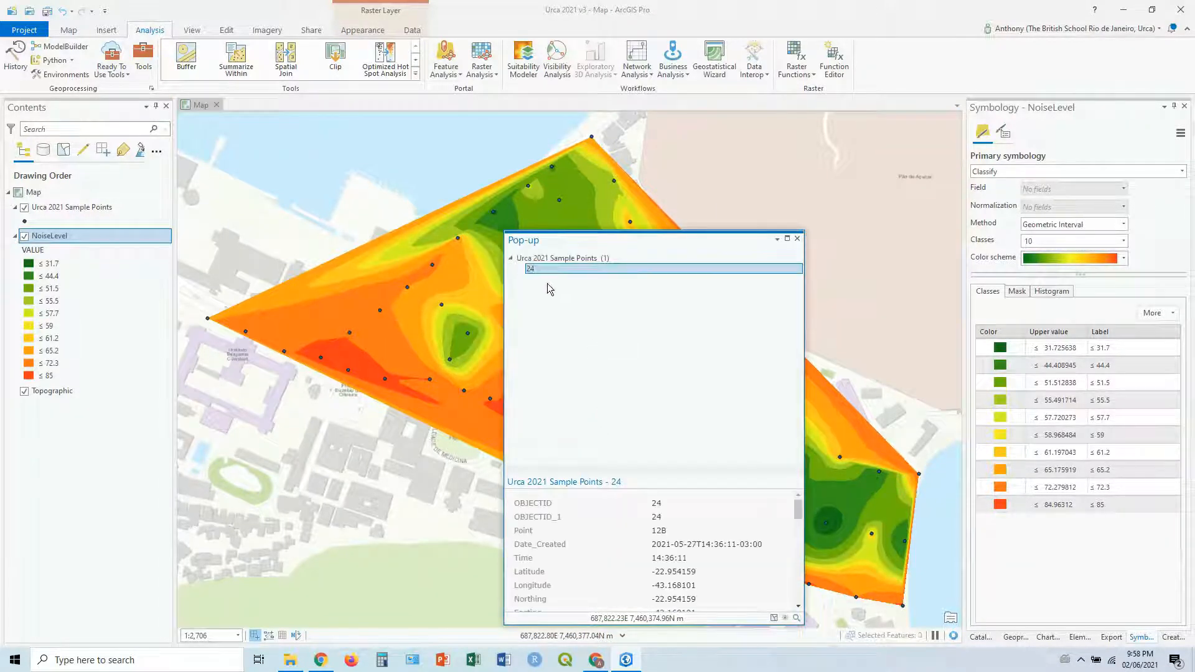
scroll("down", 3)
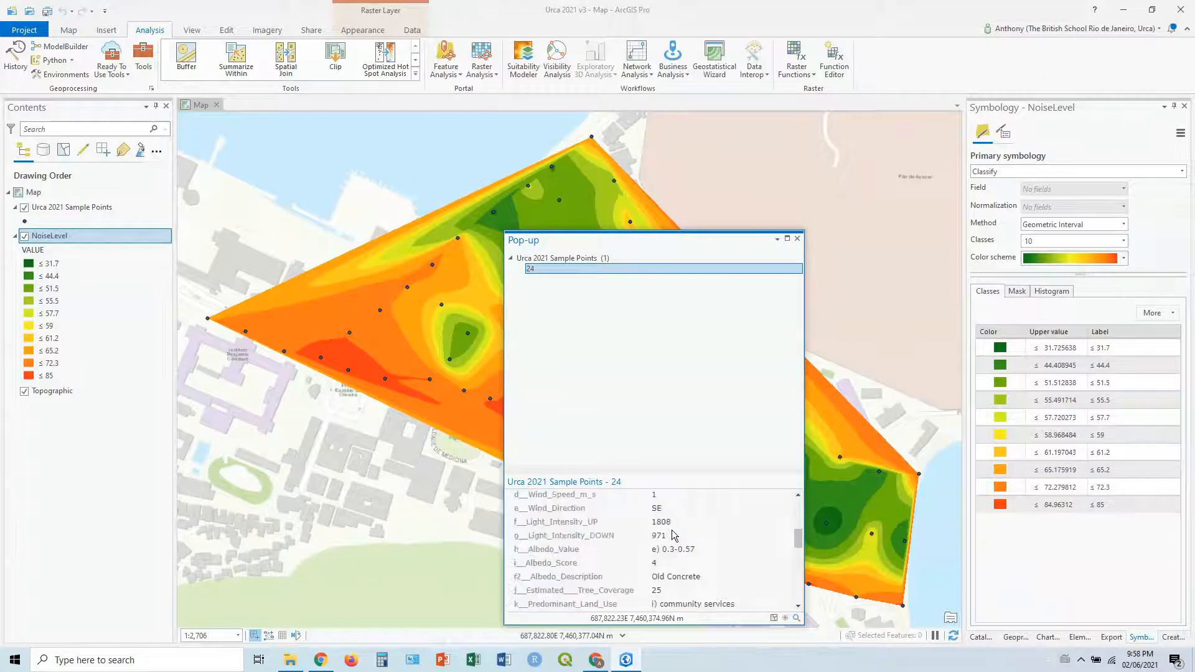
scroll("down", 3)
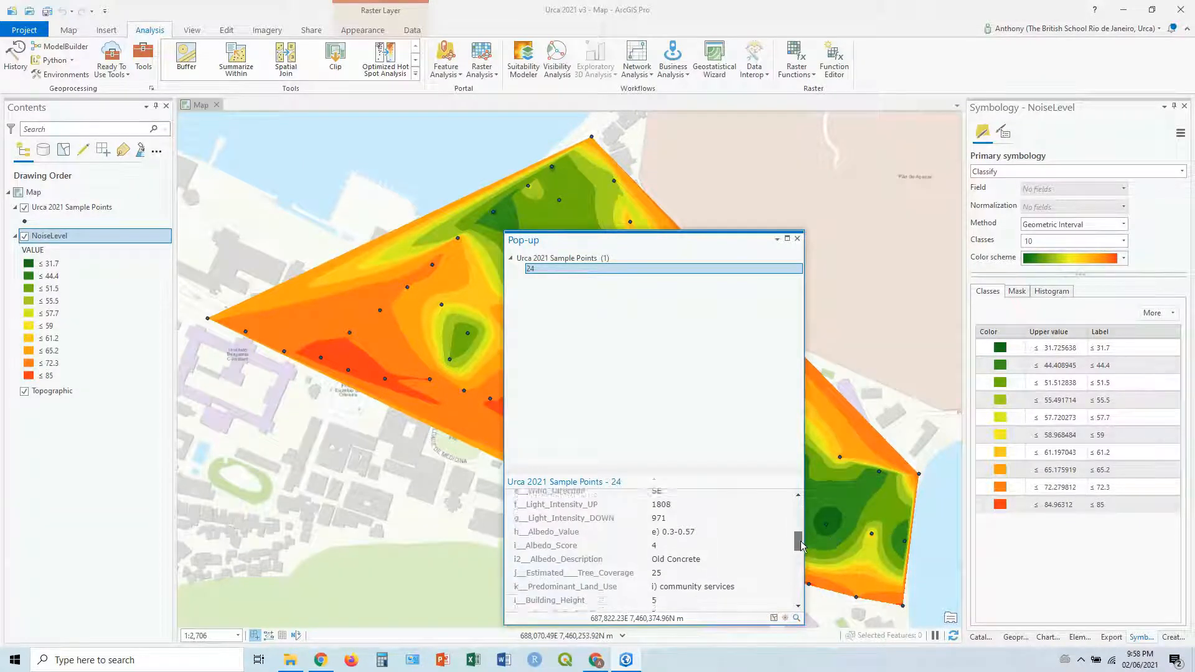
scroll("down", 3)
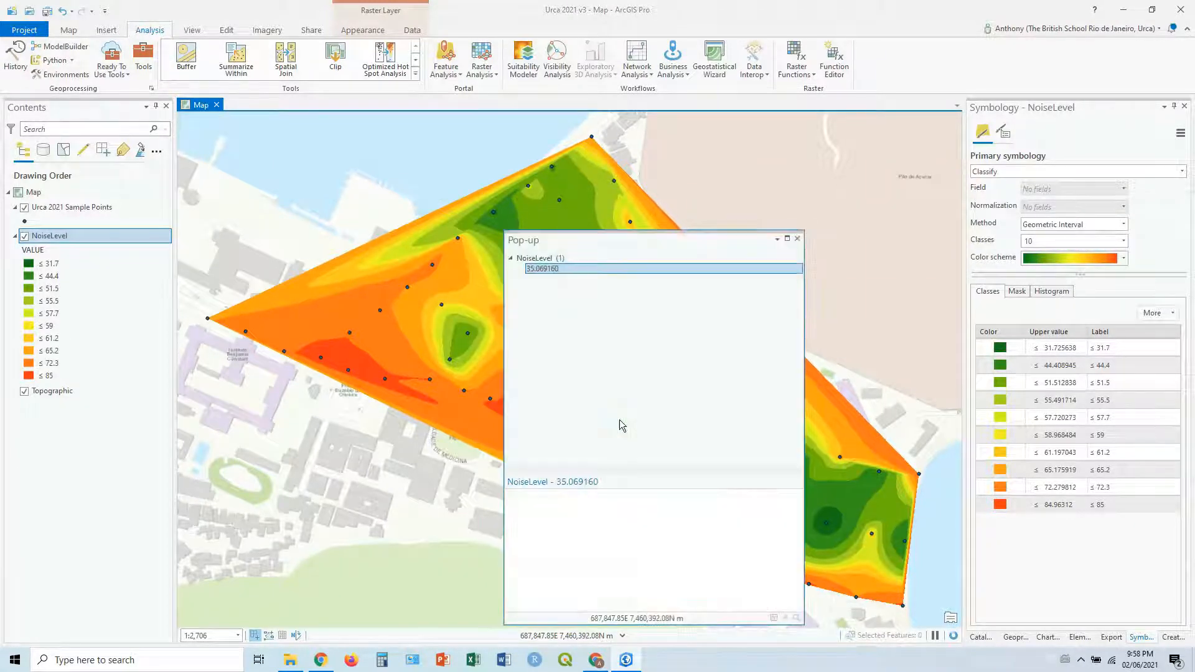
left_click(797, 238)
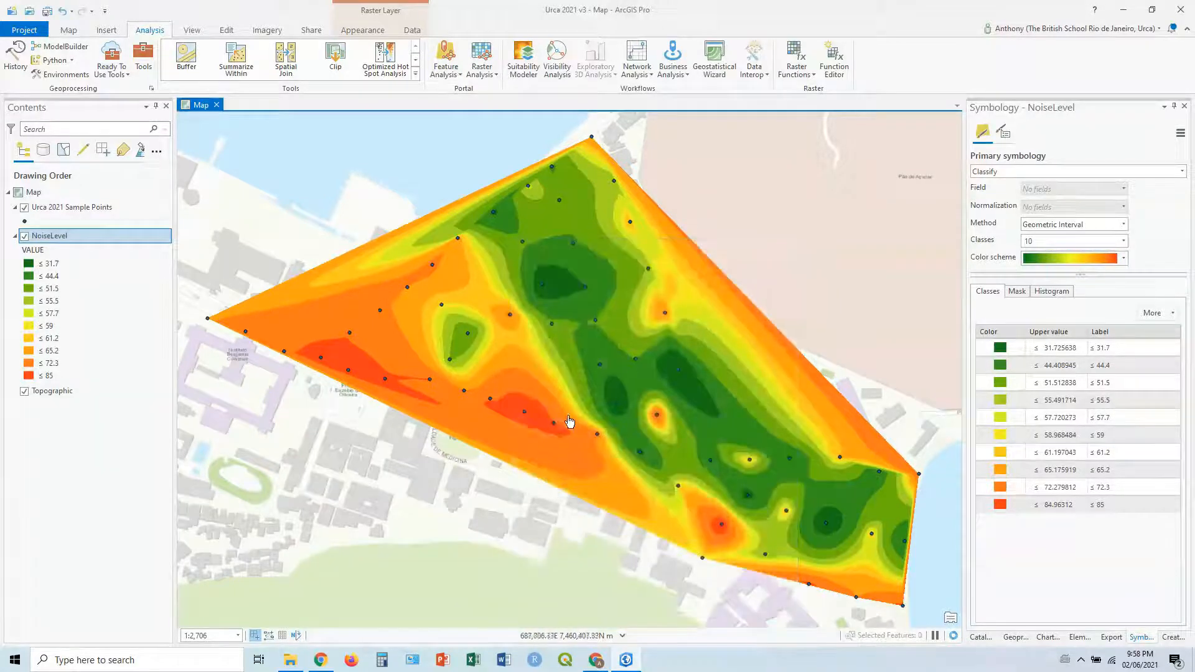
left_click(570, 421)
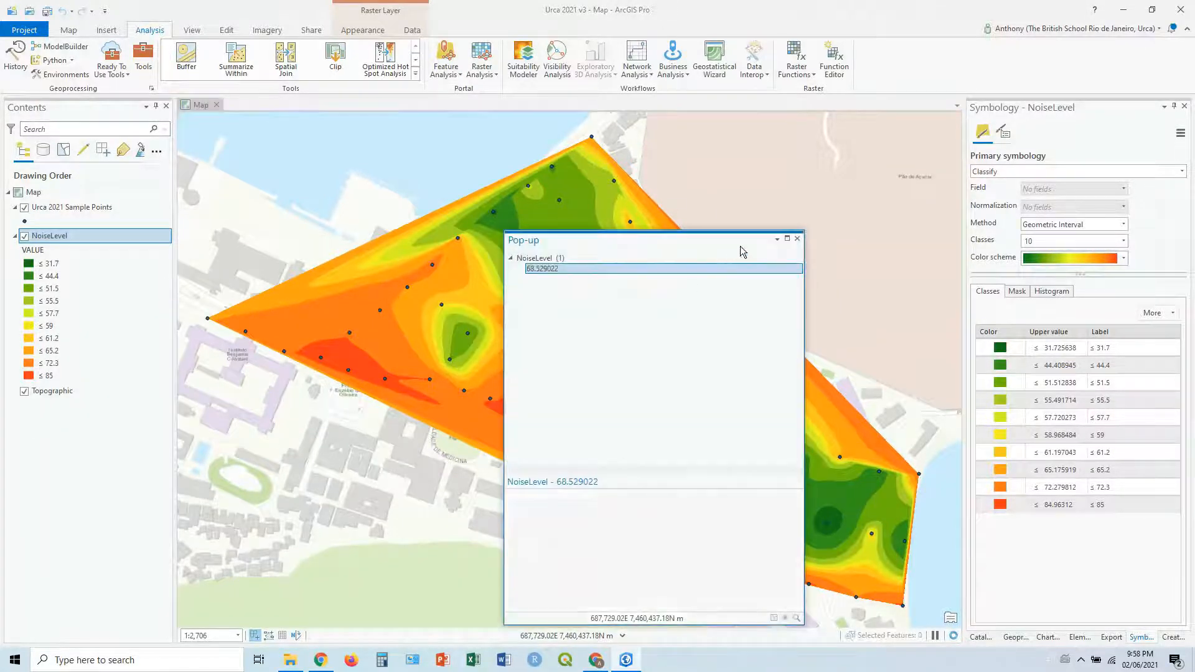
left_click(797, 238)
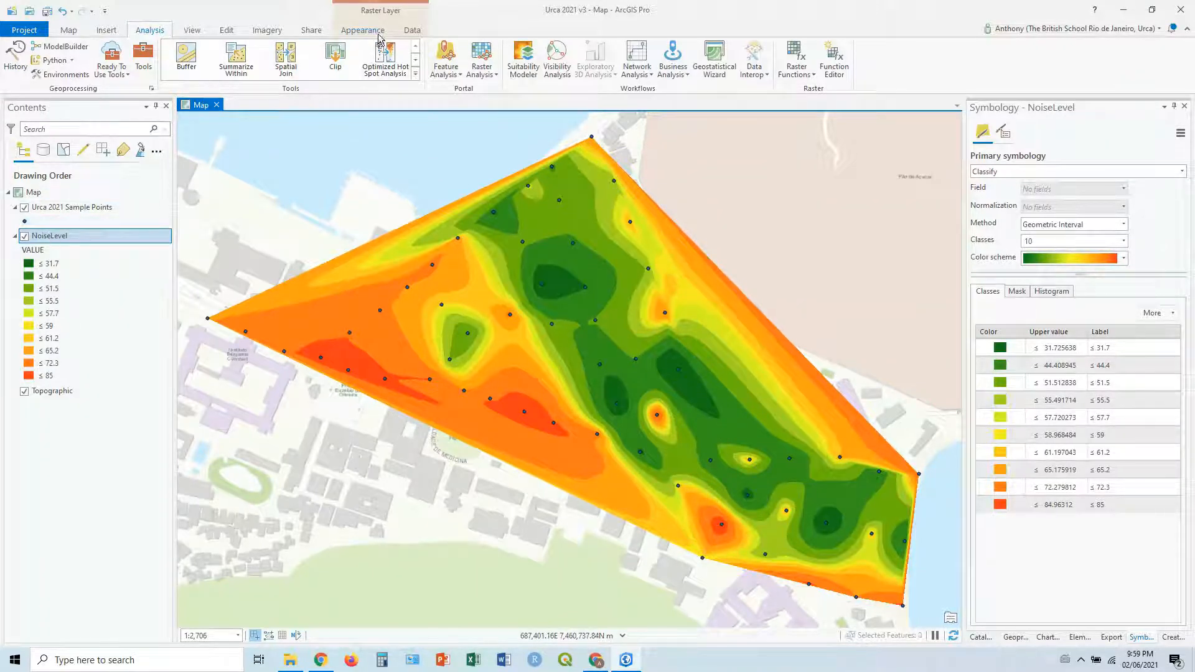
Set NoiseLevel's layer transparency to about 37% on Raster Layer Appearance.
left_click(363, 30)
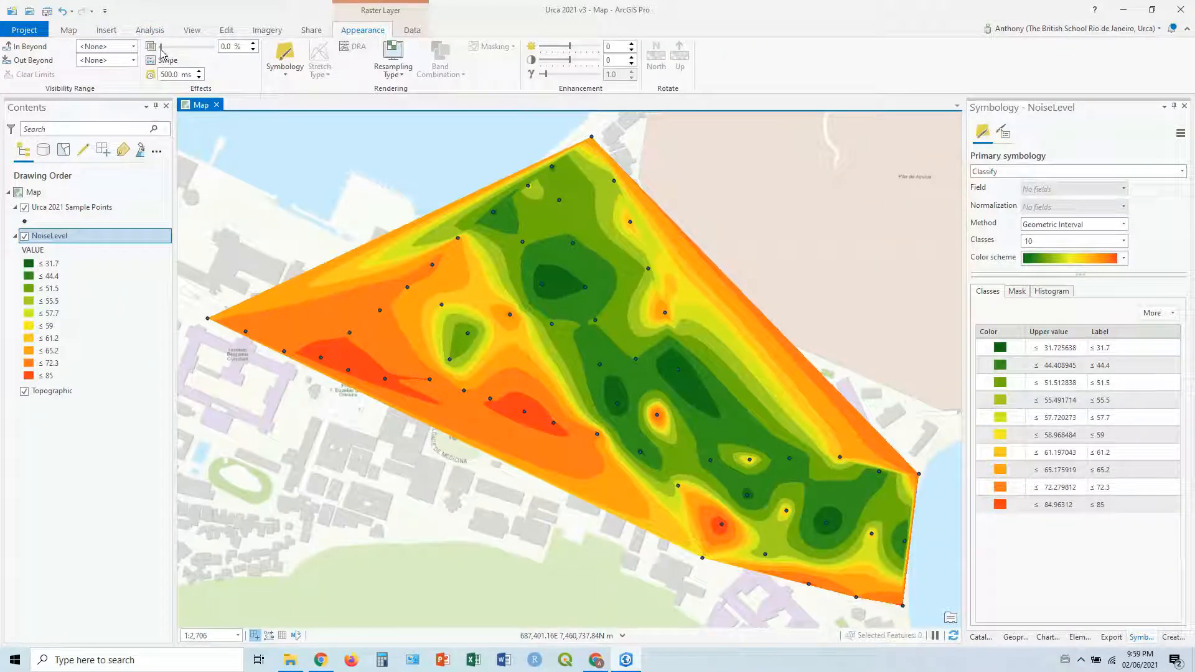
mouse_move(163, 47)
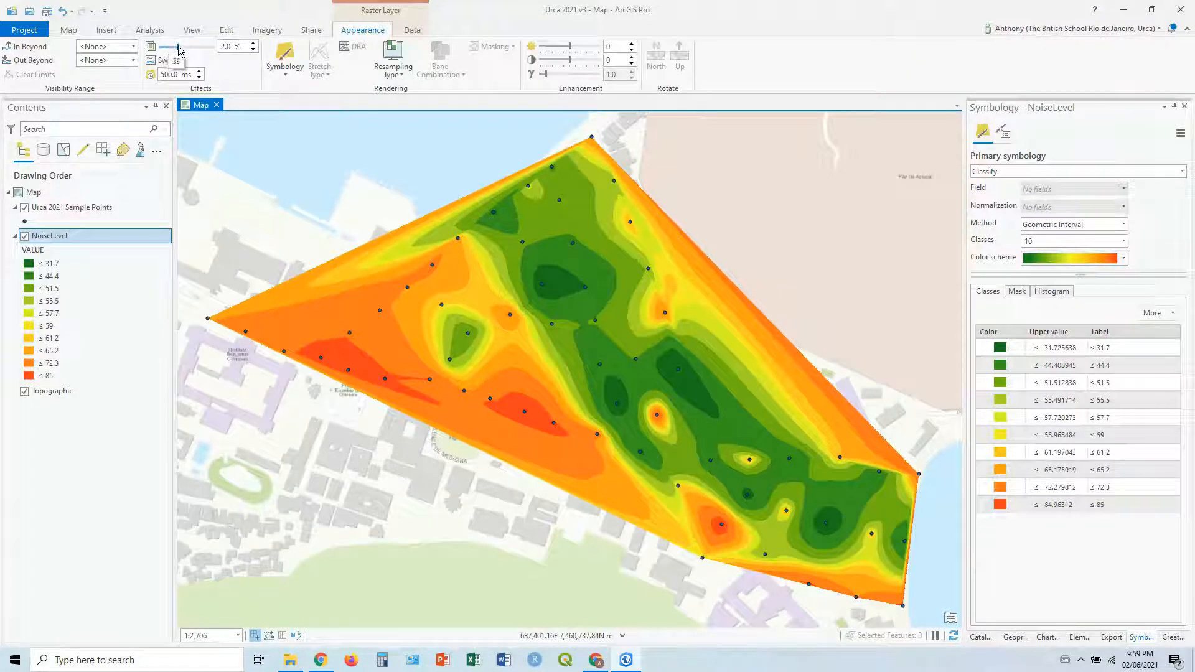
left_click_drag(178, 47, 183, 47)
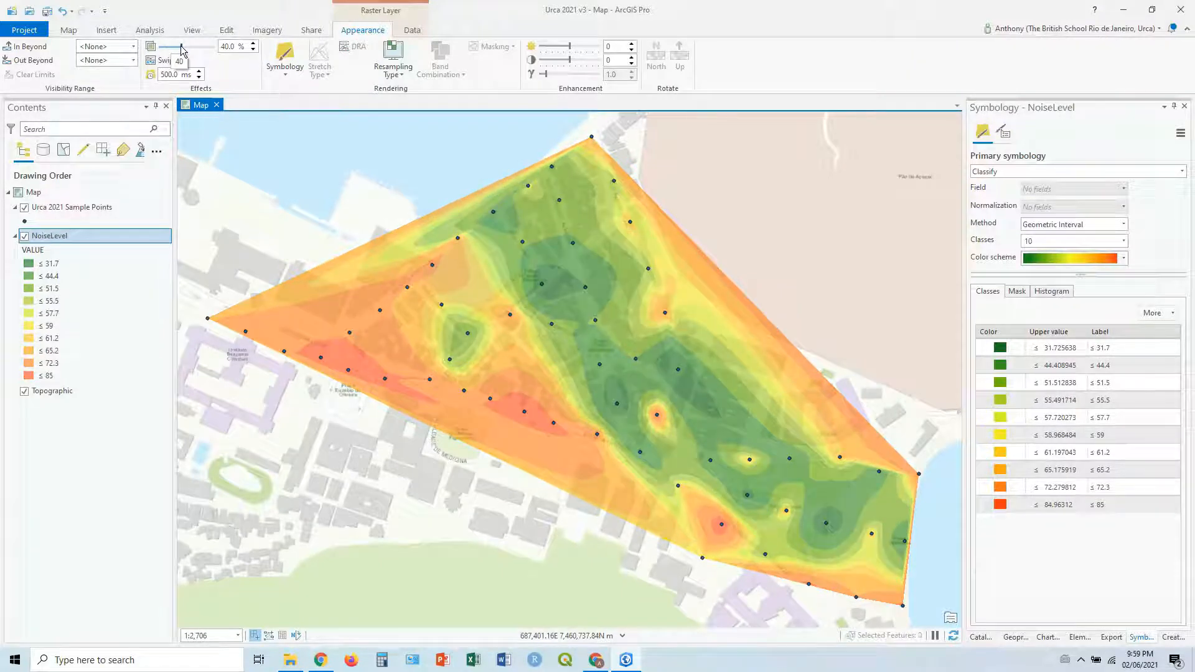
left_click_drag(181, 48, 206, 47)
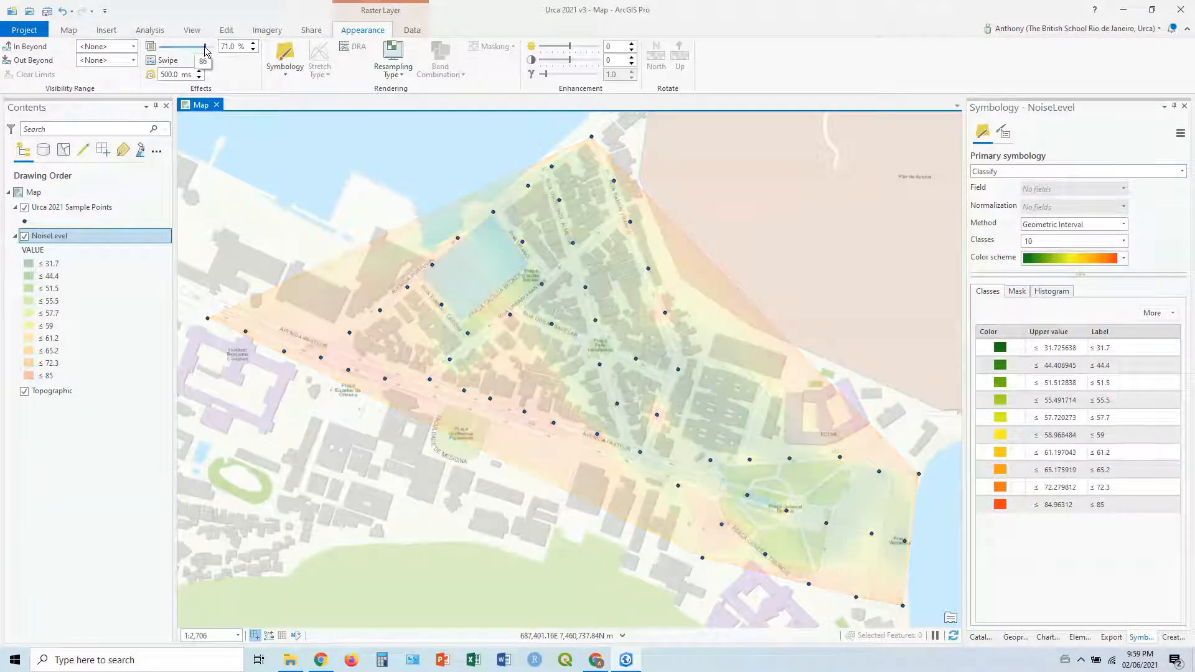
left_click_drag(204, 45, 183, 46)
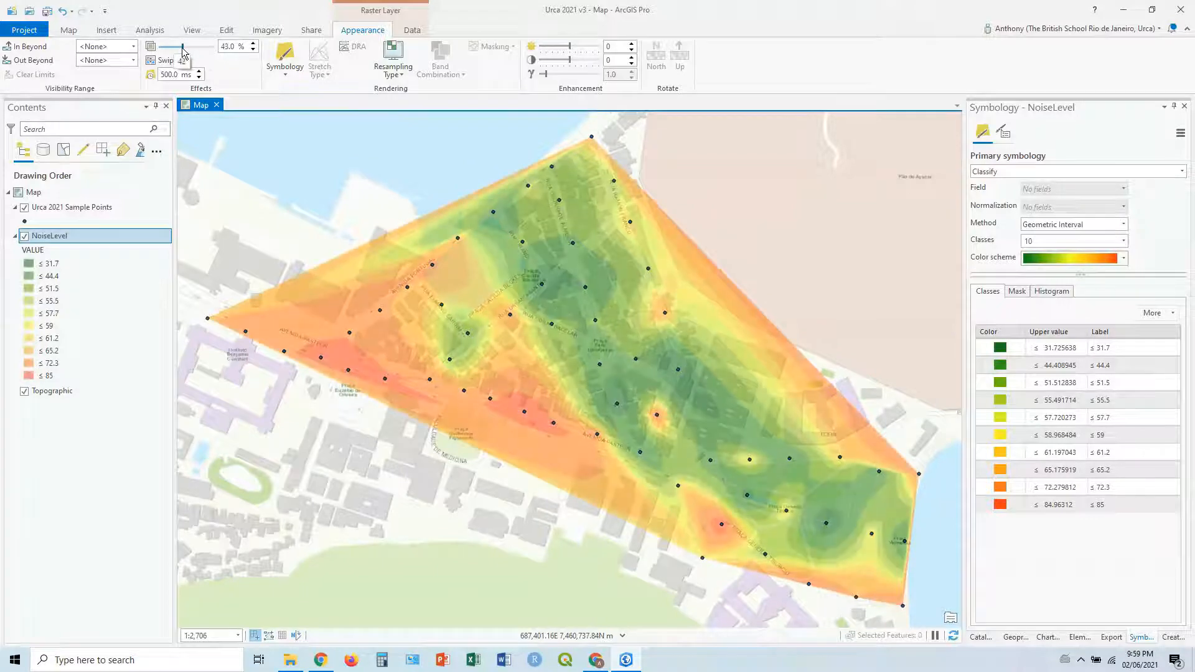
left_click_drag(183, 46, 179, 46)
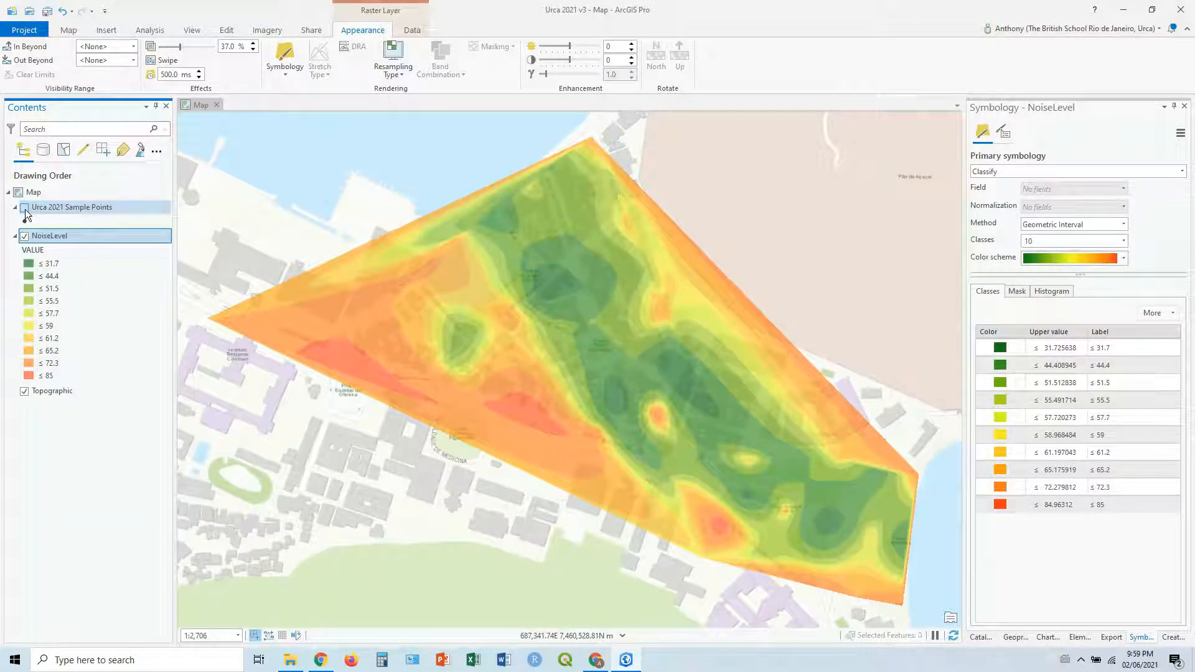
left_click(24, 207)
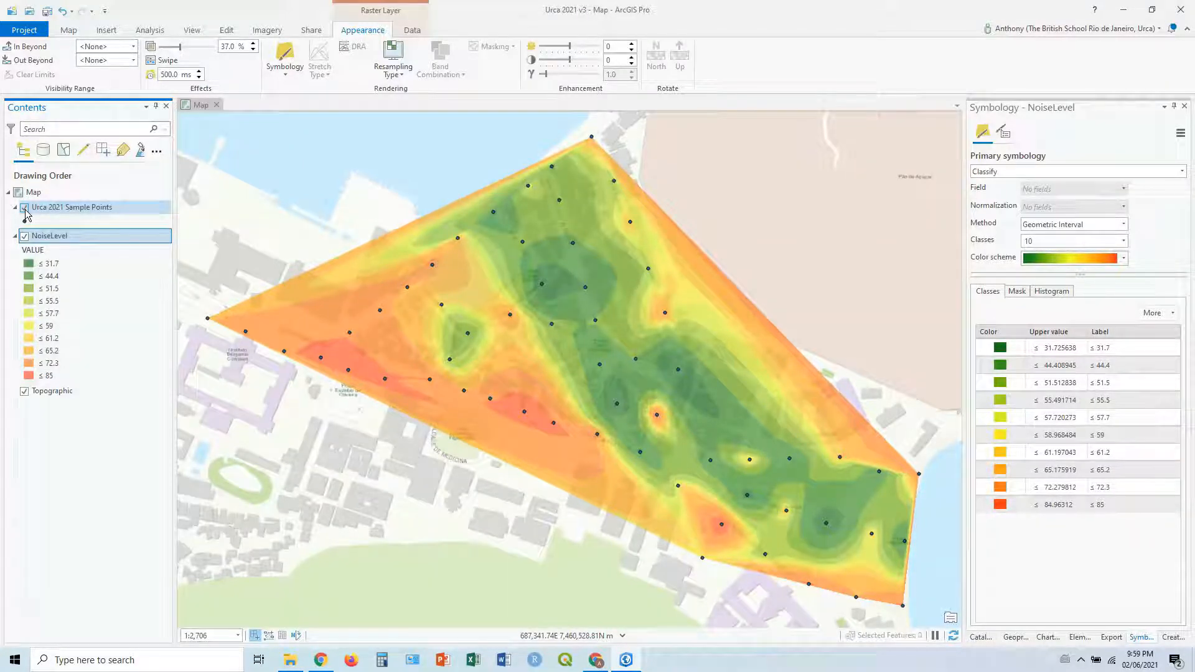
left_click(24, 209)
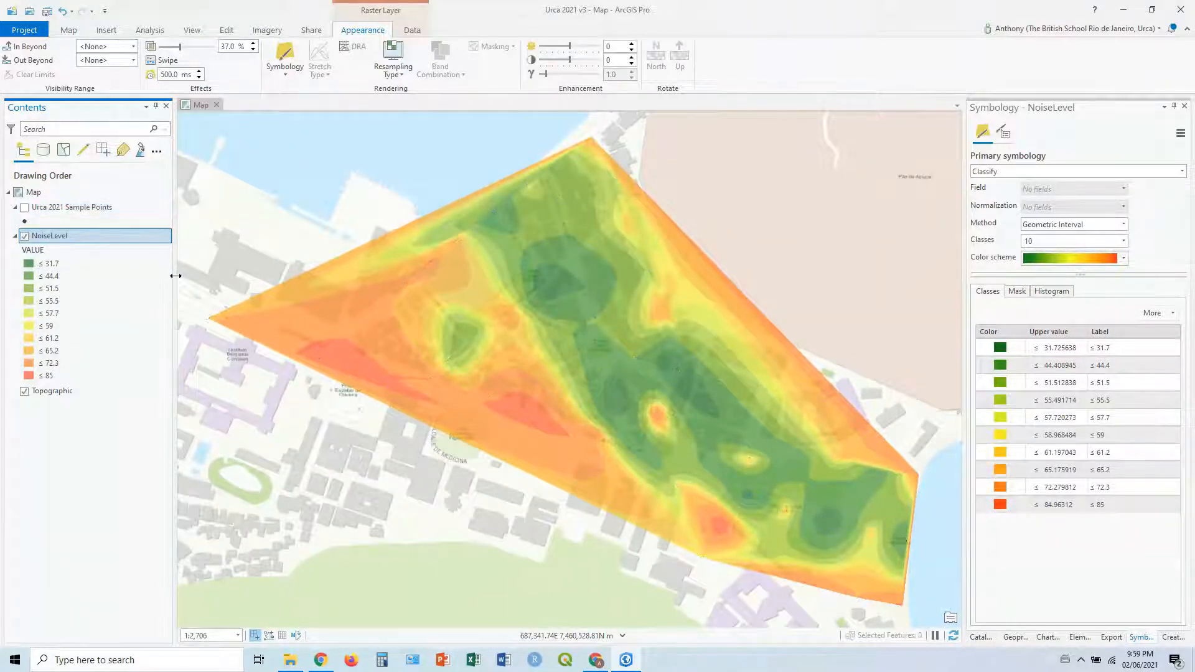